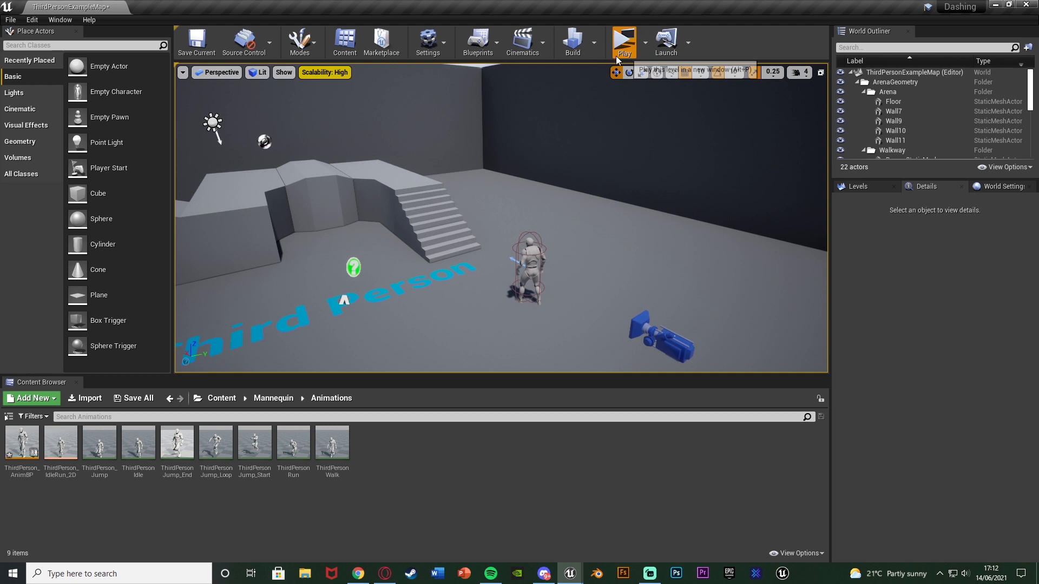
Step: Navigate the Content Browser back to the root Content folder showing Jump1 and Jump1_Montage
{"action": "left_click", "coordinate": [623, 39]}
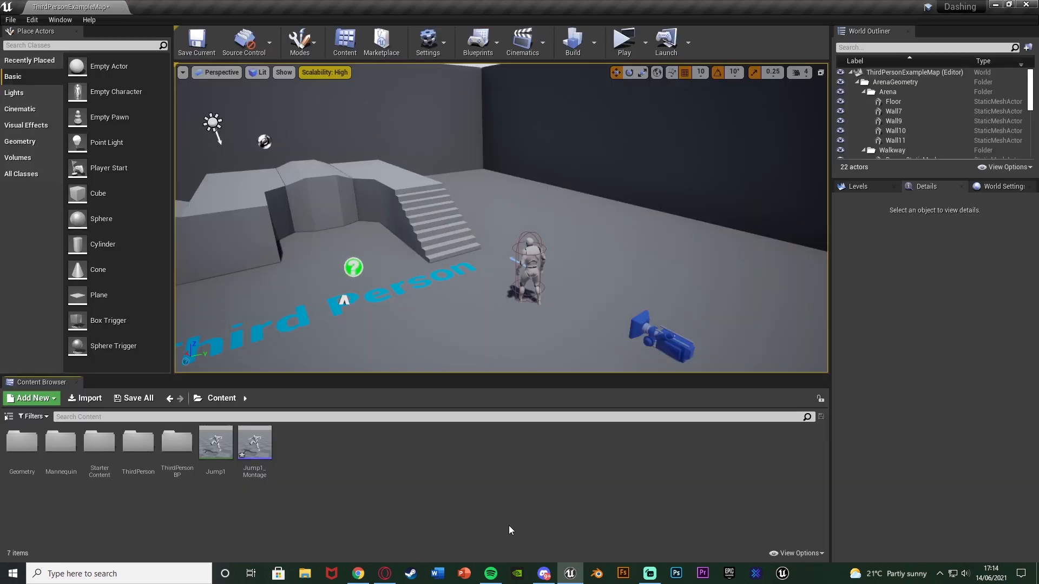
Step: Open ThirdPersonCharacter's Event Graph, select the jump nodes and postpone the autosave
{"action": "left_click", "coordinate": [22, 441]}
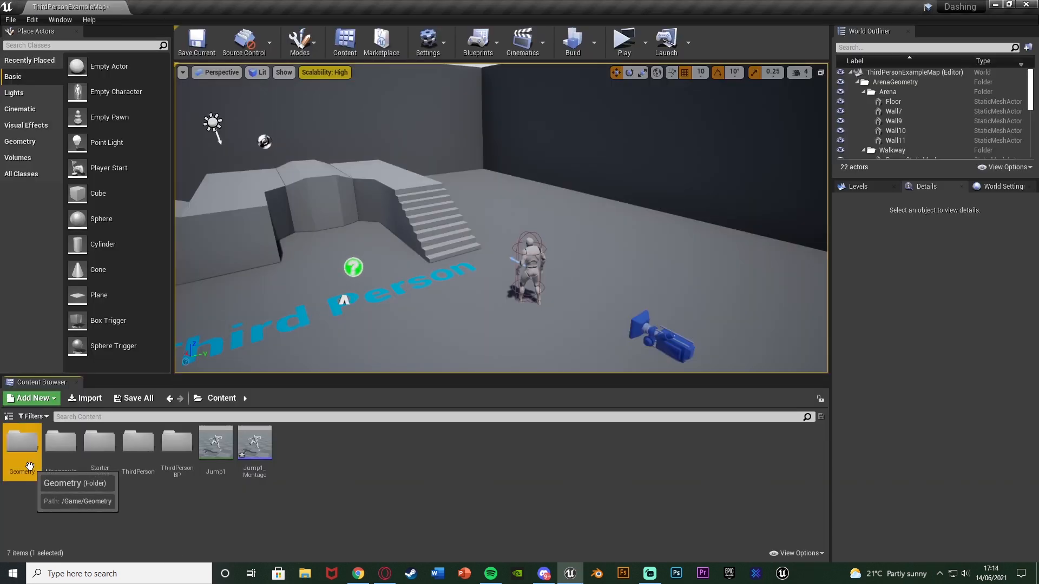
{"action": "double_click", "coordinate": [176, 442]}
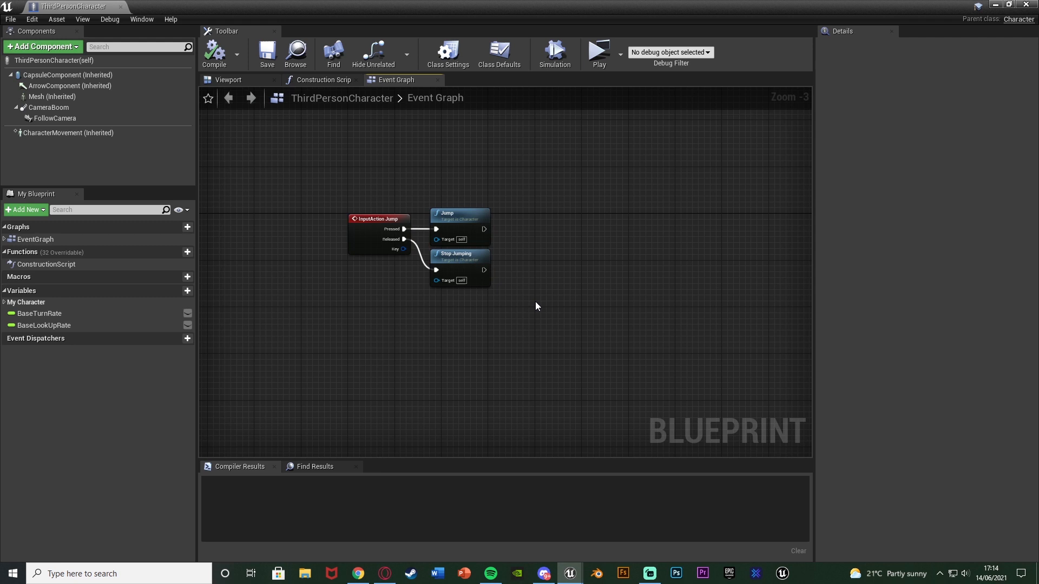
{"action": "left_click", "coordinate": [378, 218]}
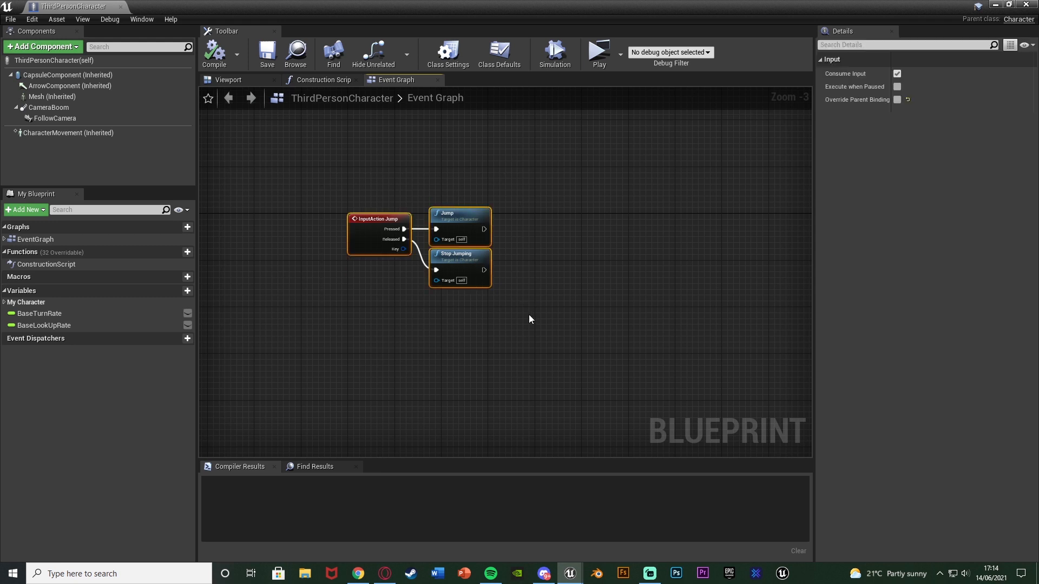
{"action": "scroll", "scroll_direction": "down", "scroll_amount": 3}
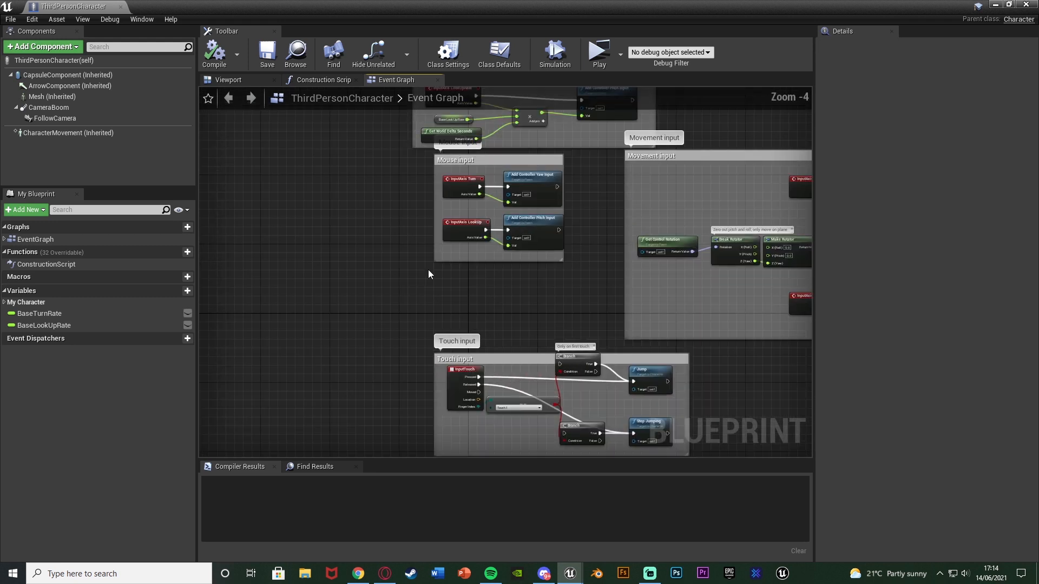
{"action": "scroll", "scroll_direction": "down", "scroll_amount": 3}
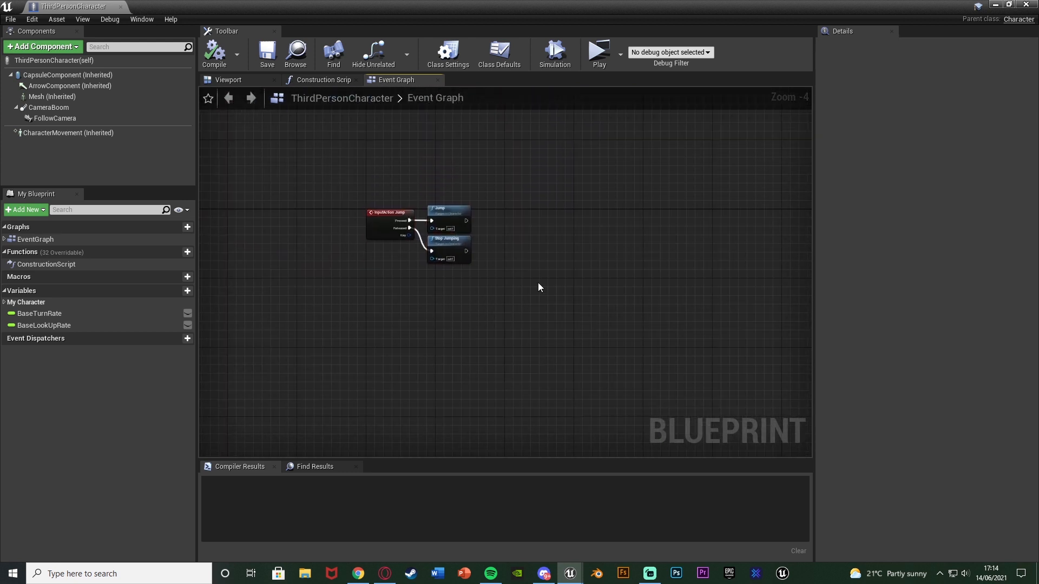
{"action": "scroll", "scroll_direction": "up", "scroll_amount": 3}
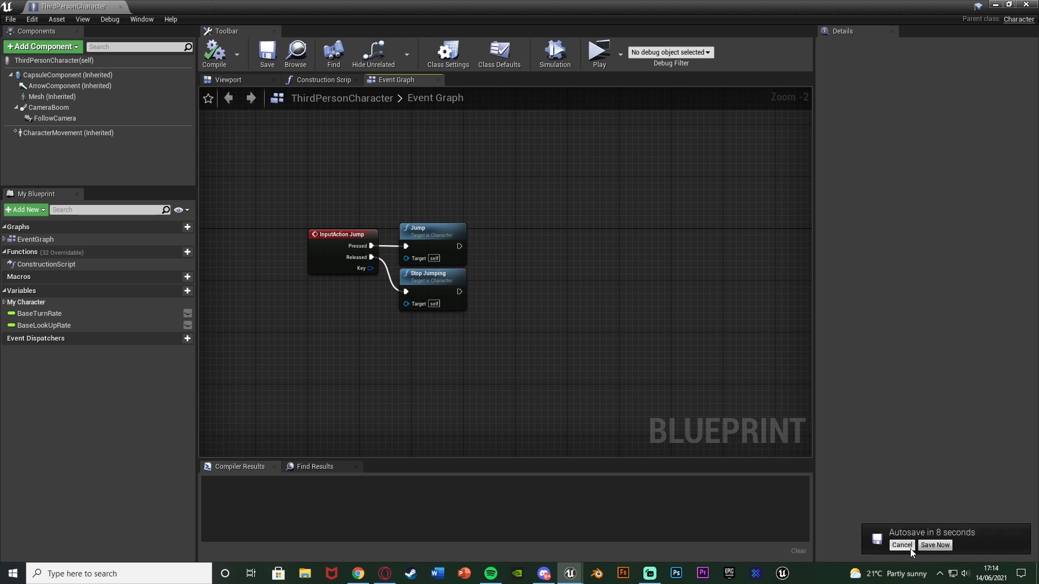
{"action": "left_click", "coordinate": [901, 544]}
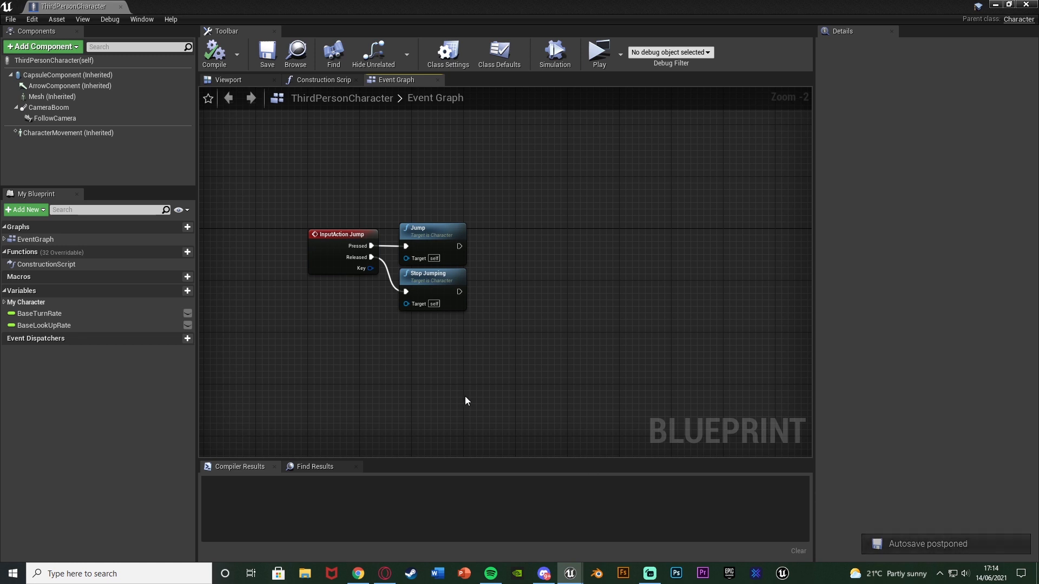
{"action": "mouse_move", "coordinate": [390, 560]}
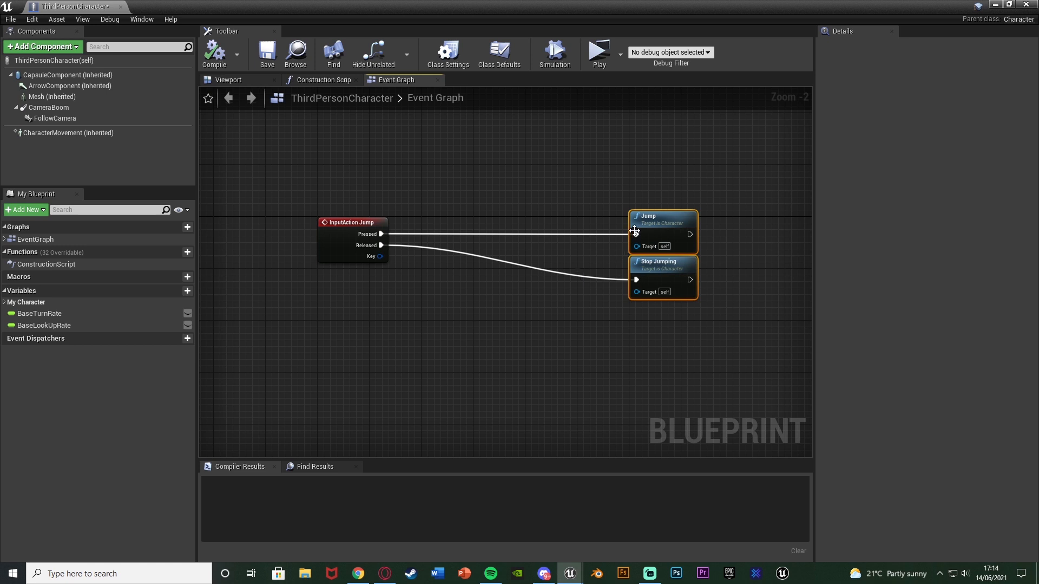
Step: Insert two Branch nodes whose False outputs feed Jump and Stop Jumping
{"action": "scroll", "scroll_direction": "up", "scroll_amount": 3}
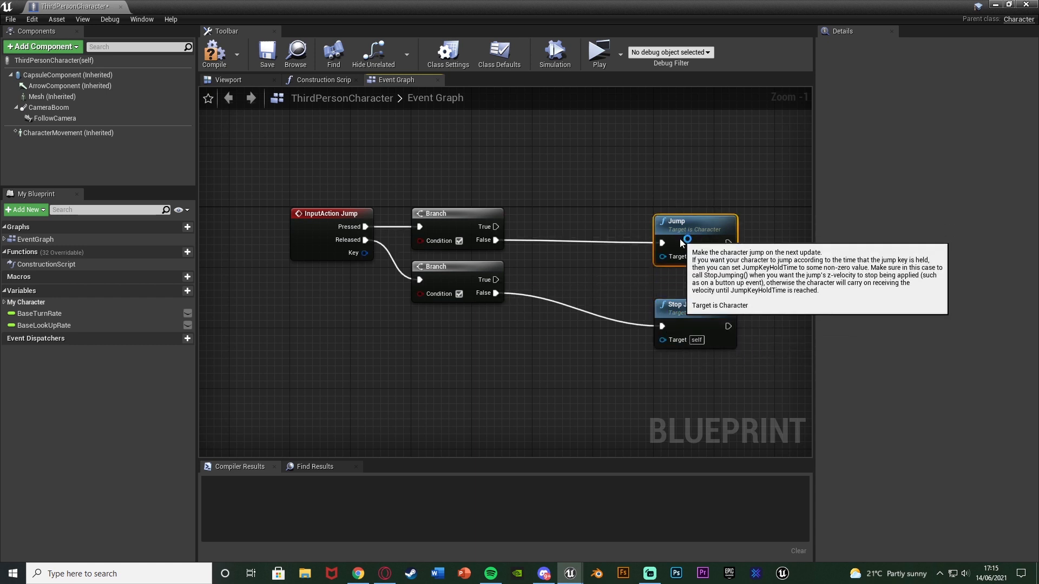
{"action": "mouse_move", "coordinate": [692, 287]}
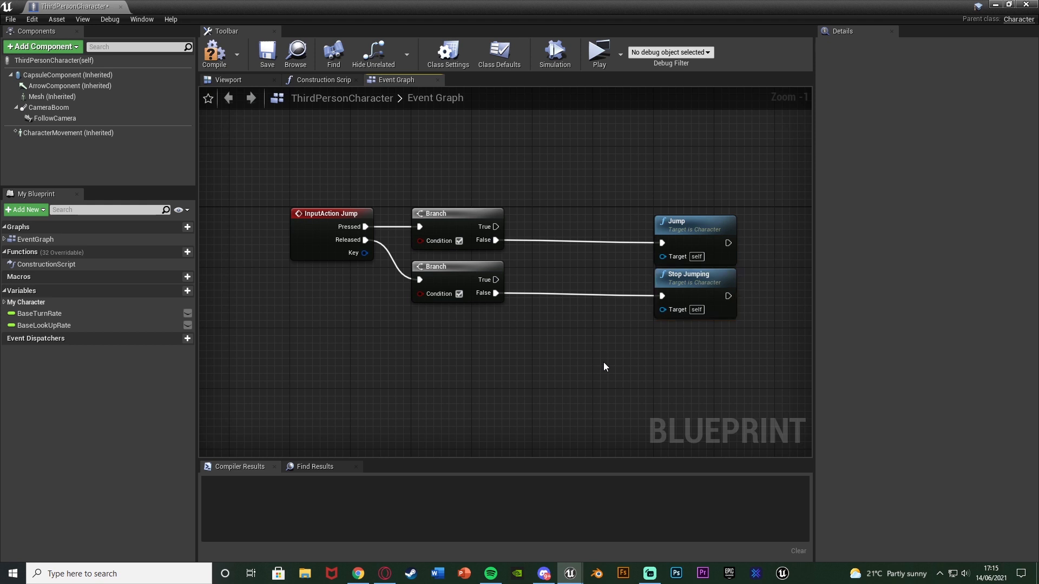
{"action": "mouse_move", "coordinate": [427, 240]}
{"action": "type", "text": "get player"}
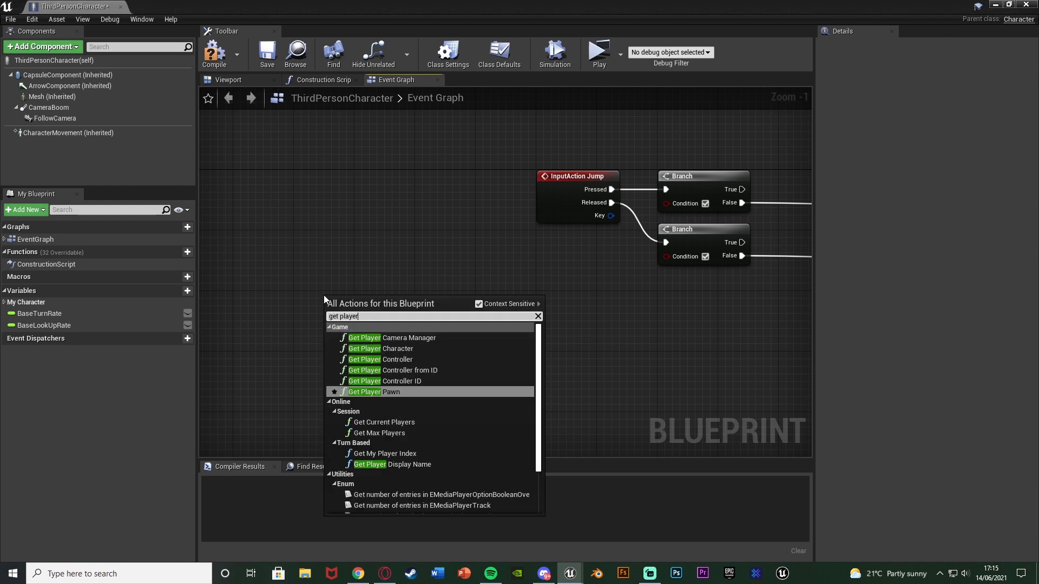
Step: Add Get Player Controller and Is Input Key Down checks for W and D feeding the OR
{"action": "left_click", "coordinate": [390, 359]}
{"action": "type", "text": "w"}
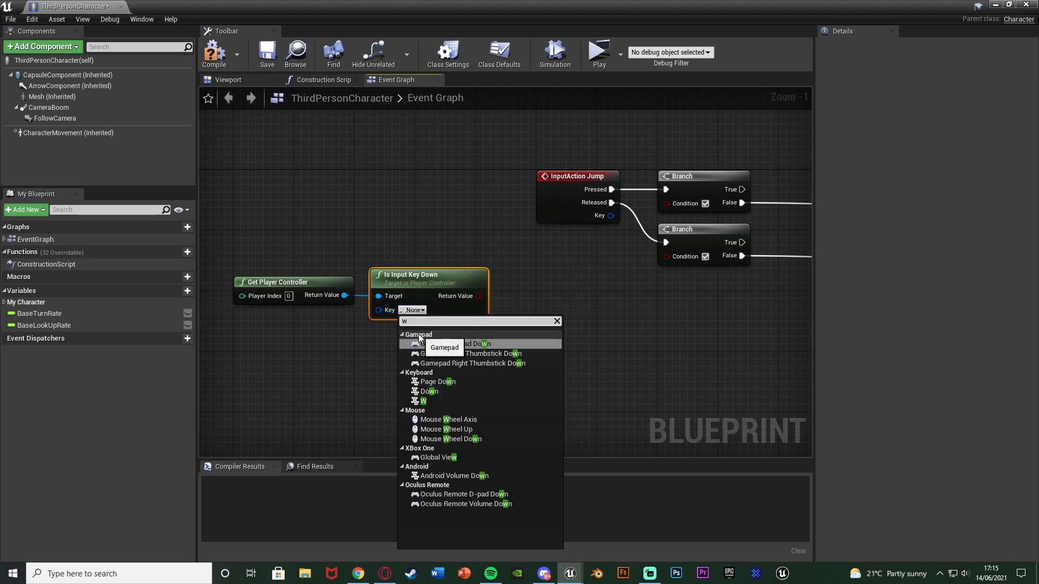
{"action": "left_click", "coordinate": [422, 400]}
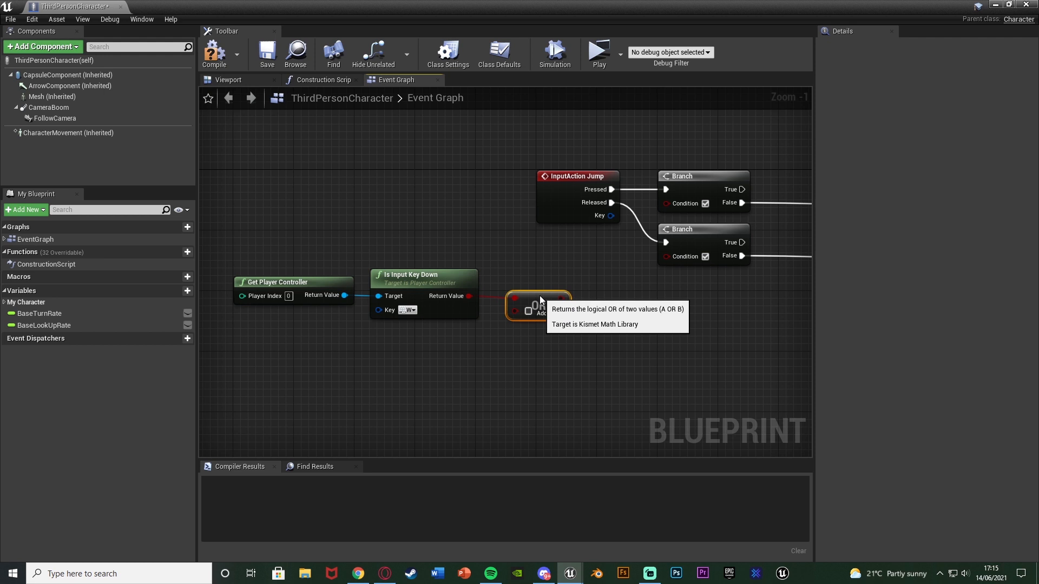
{"action": "mouse_move", "coordinate": [563, 313]}
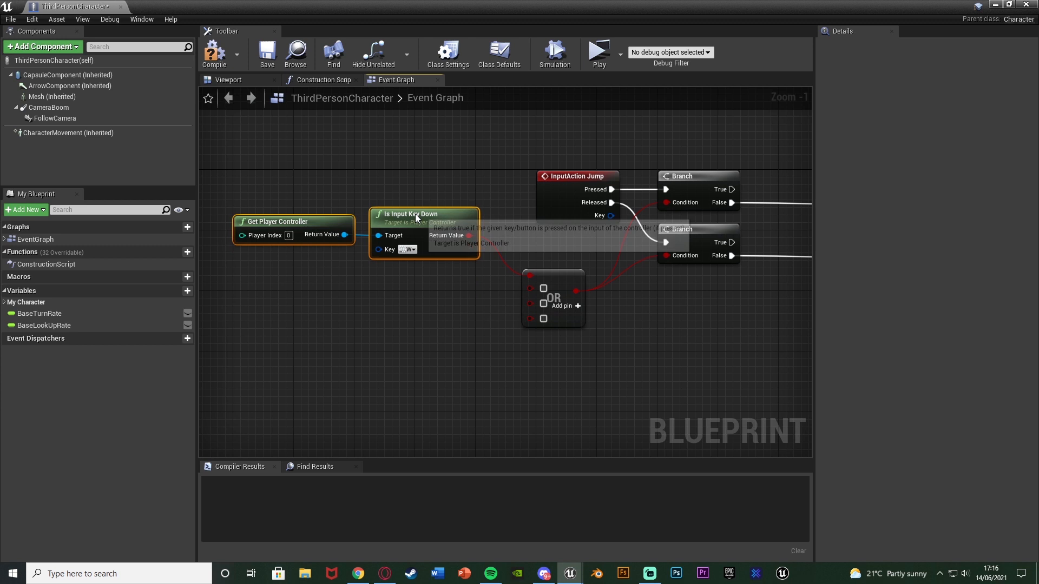
{"action": "mouse_move", "coordinate": [395, 211]}
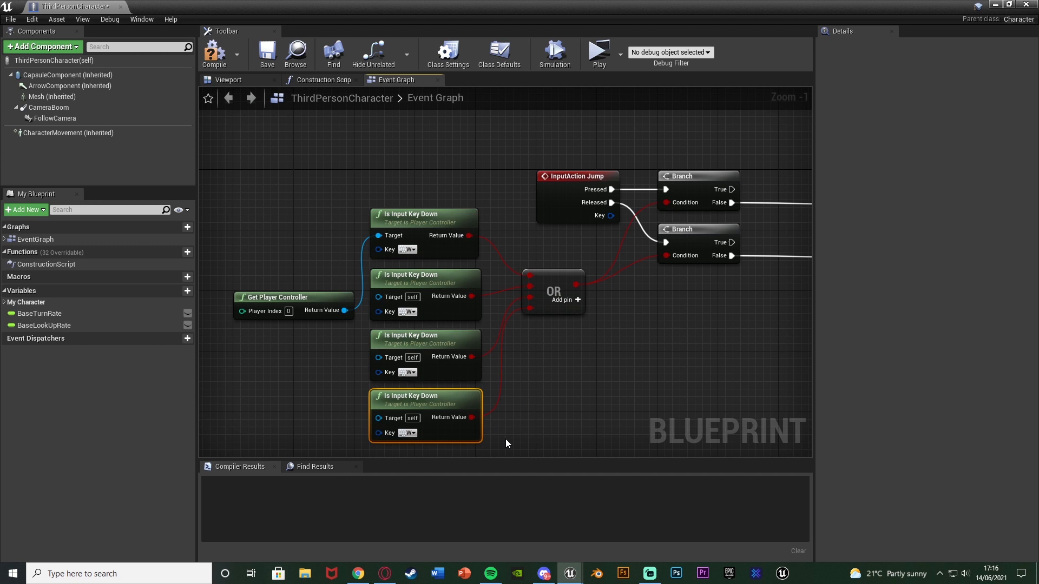
{"action": "mouse_move", "coordinate": [430, 320]}
{"action": "type", "text": "a"}
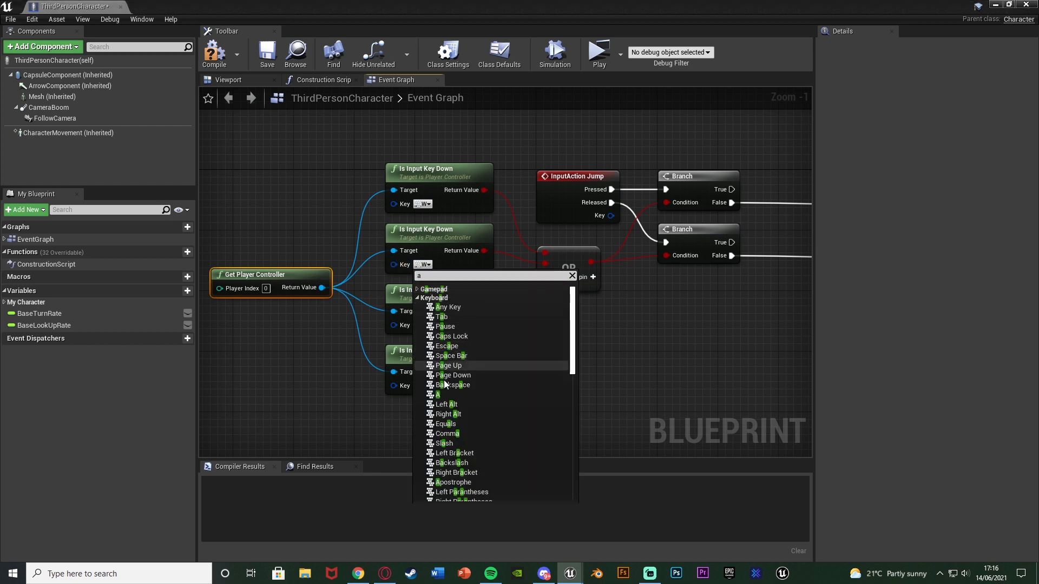
{"action": "type", "text": "d"}
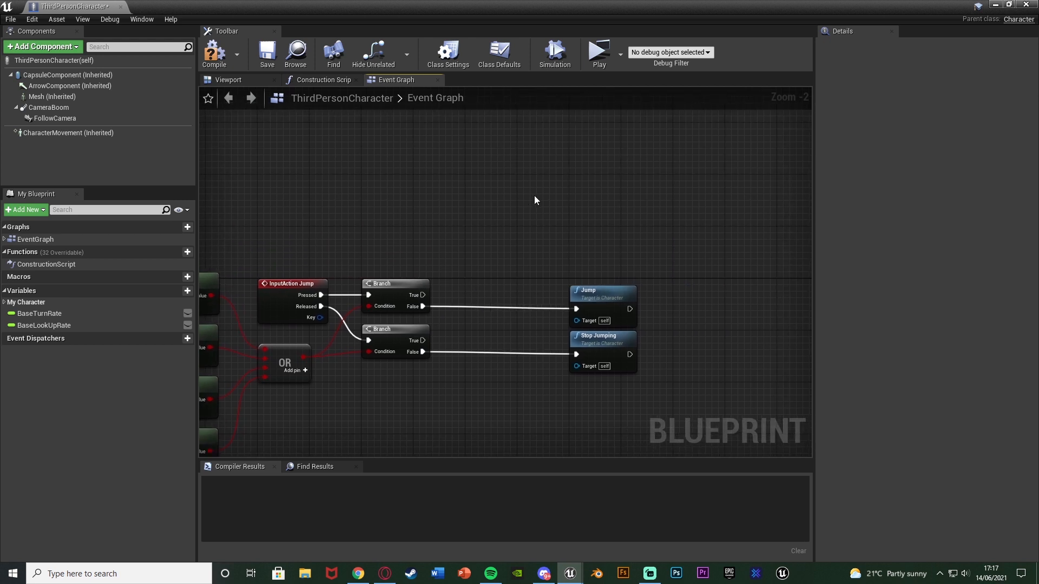
{"action": "mouse_move", "coordinate": [616, 189]}
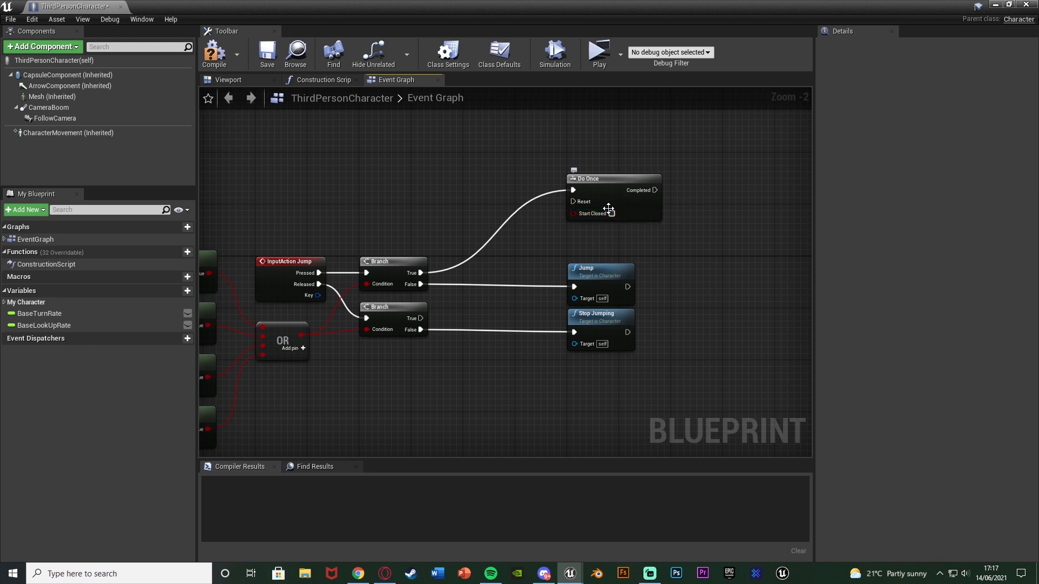
Step: Place a Do Once node on the Pressed Branch's True output, above the Jump node
{"action": "left_click_drag", "start_coordinate": [586, 179], "coordinate": [587, 157]}
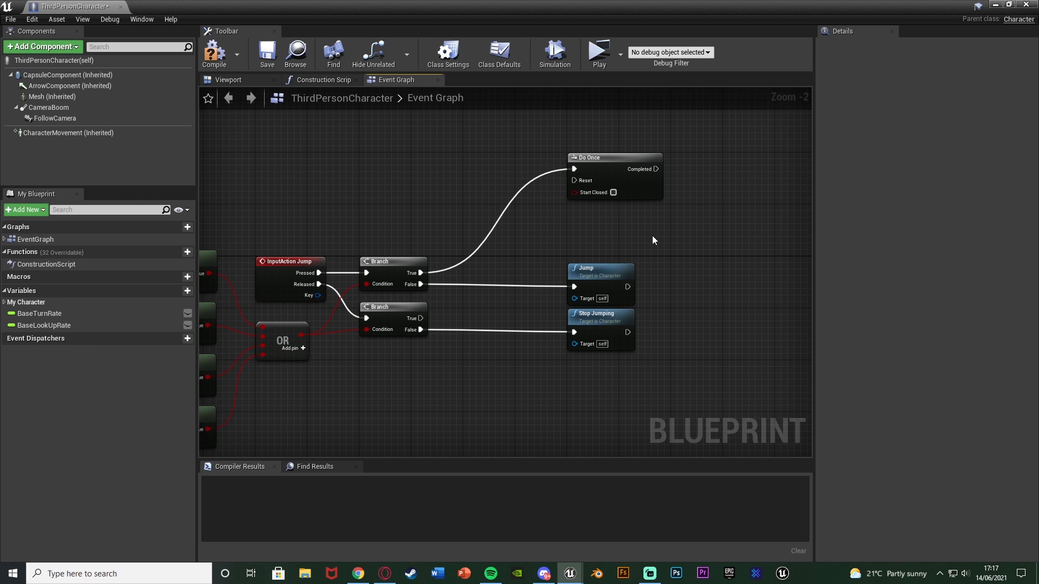
{"action": "mouse_move", "coordinate": [646, 242]}
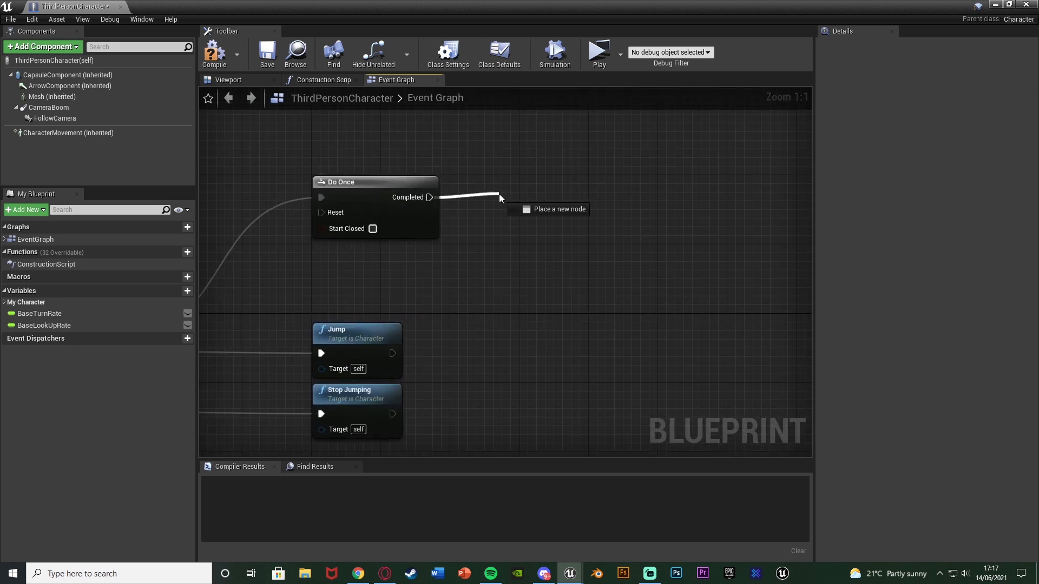
Step: Add a Launch Character node from Do Once's Completed output with Z velocity 200
{"action": "left_click", "coordinate": [499, 197]}
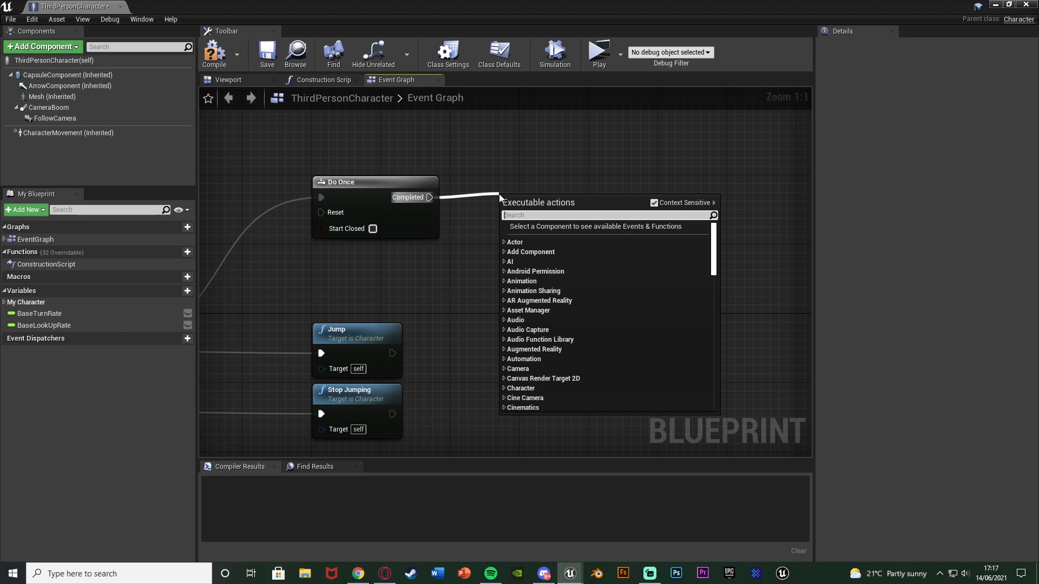
{"action": "type", "text": "launch"}
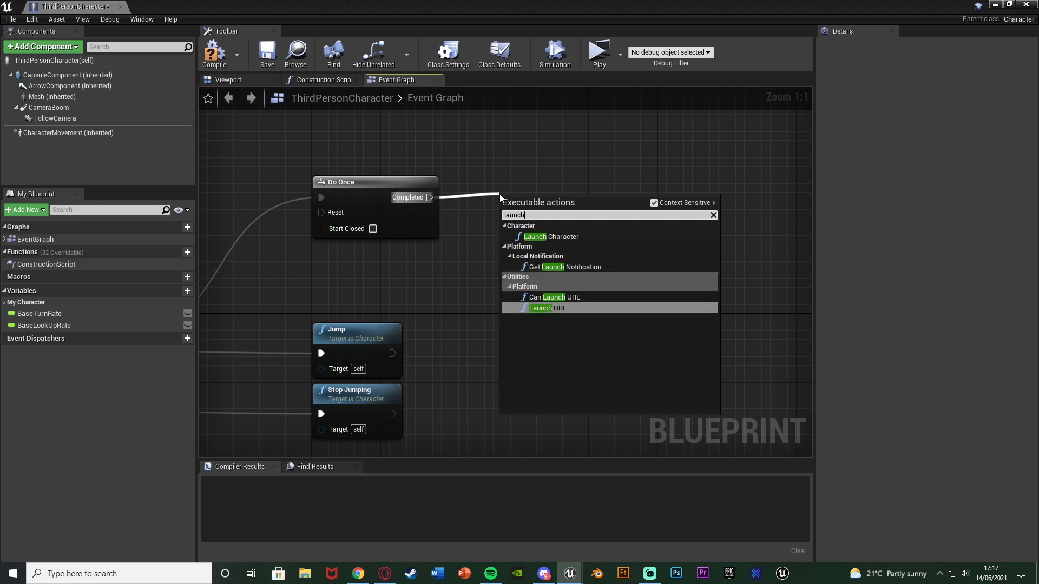
{"action": "left_click", "coordinate": [551, 237]}
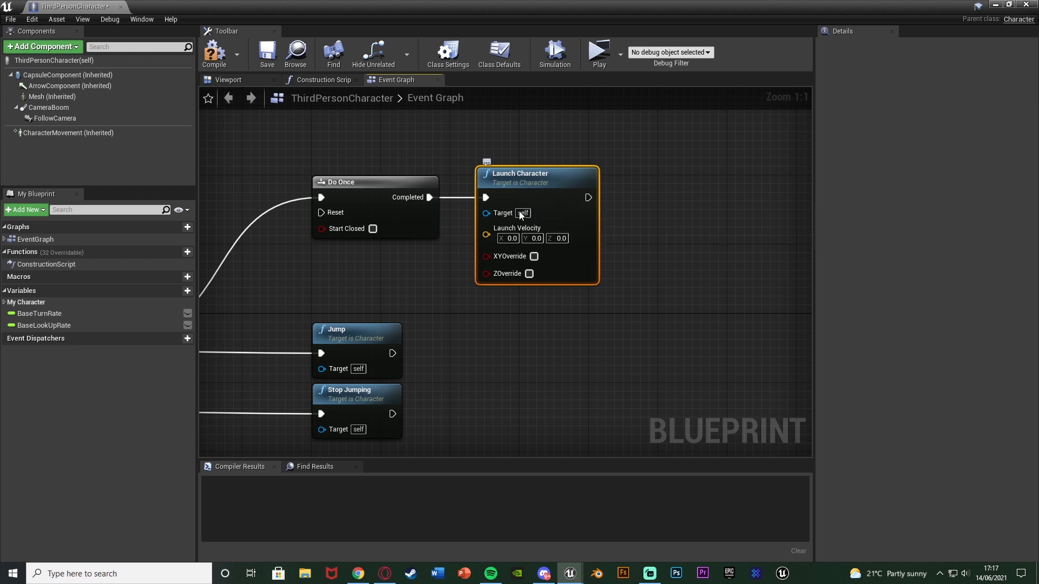
{"action": "scroll", "scroll_direction": "down", "scroll_amount": 3}
{"action": "type", "text": "20"}
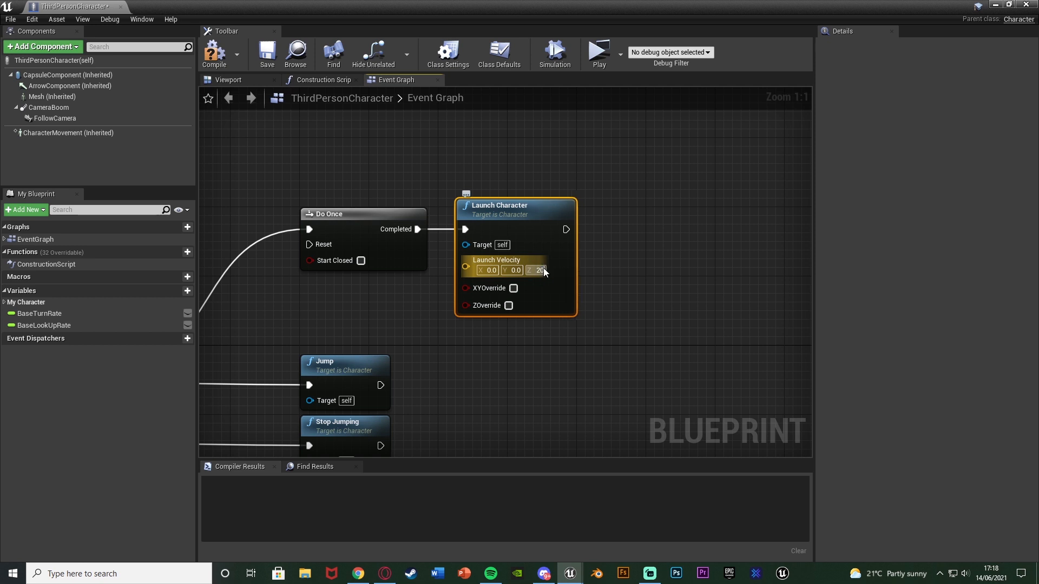
{"action": "mouse_move", "coordinate": [537, 232]}
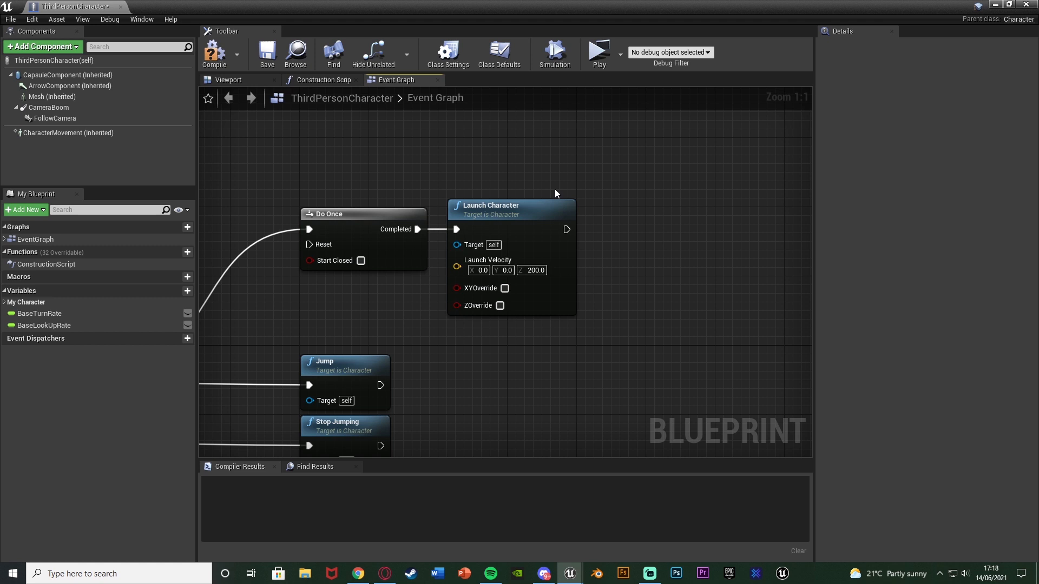
{"action": "mouse_move", "coordinate": [586, 206]}
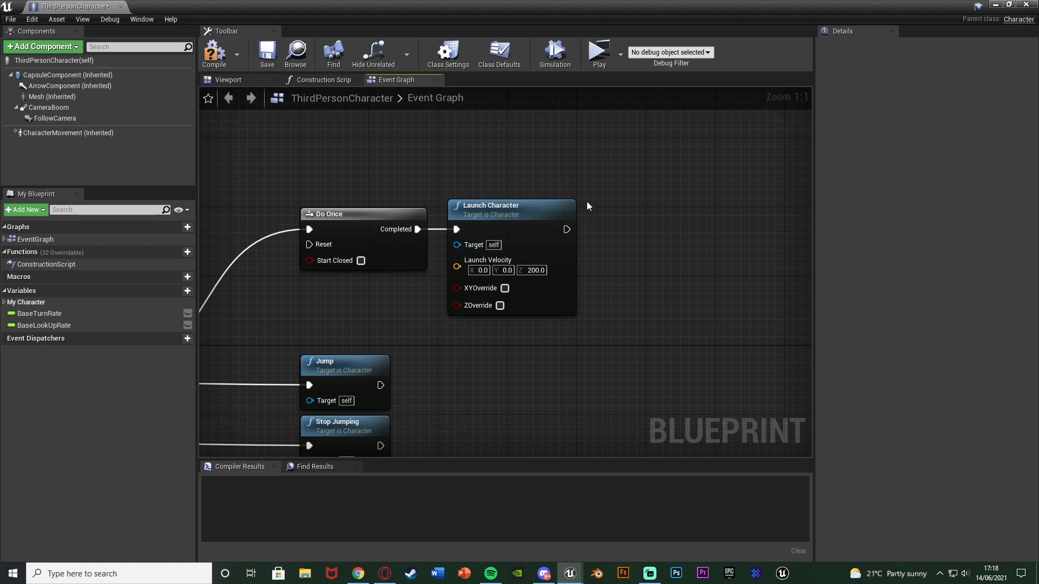
{"action": "mouse_move", "coordinate": [597, 279]}
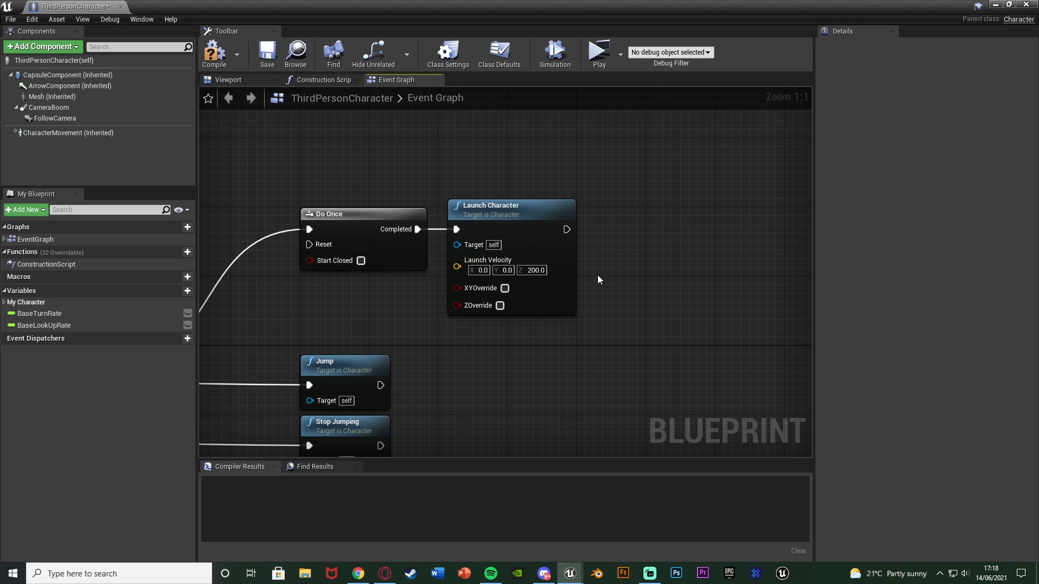
{"action": "mouse_move", "coordinate": [529, 290]}
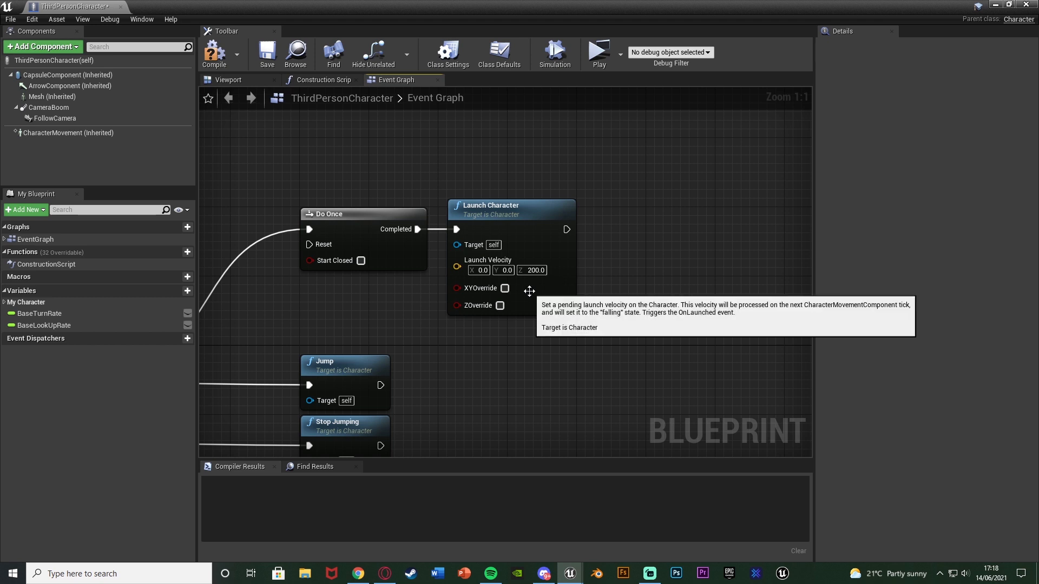
{"action": "mouse_move", "coordinate": [506, 270]}
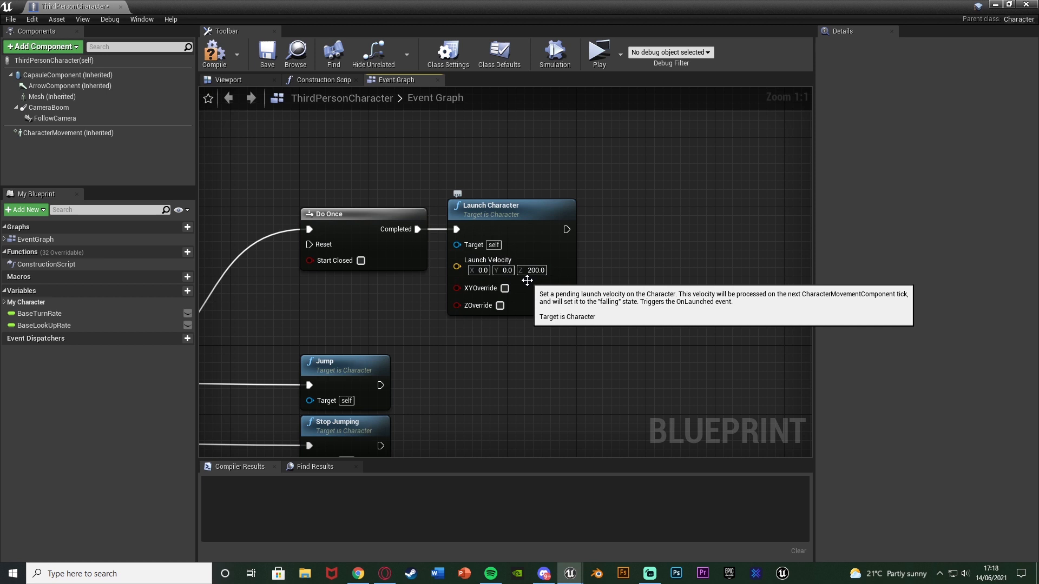
{"action": "mouse_move", "coordinate": [641, 235]}
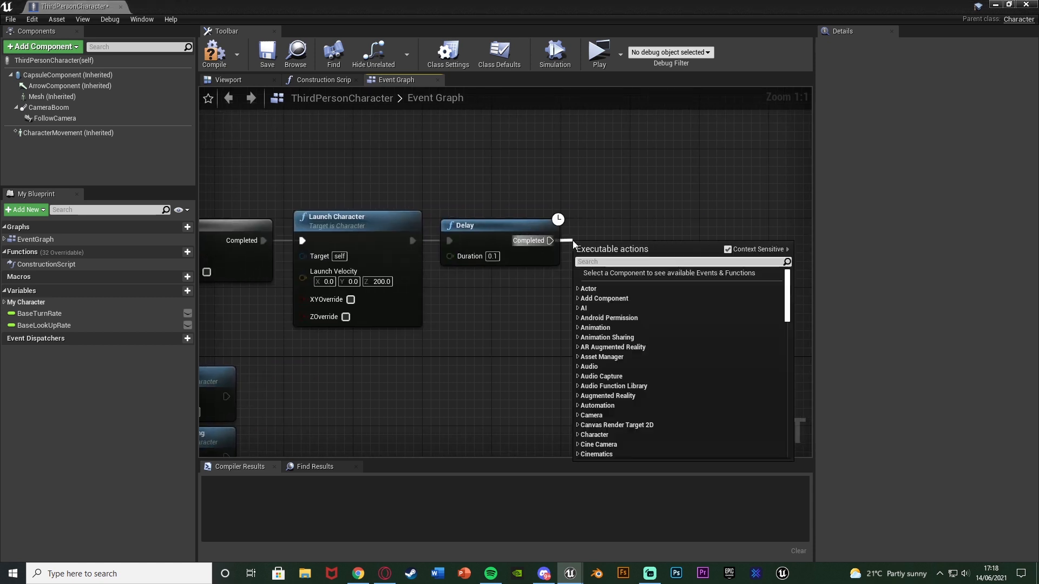
Step: Add a second Launch Character node after the 0.1-second Delay's Completed pin
{"action": "type", "text": "lau"}
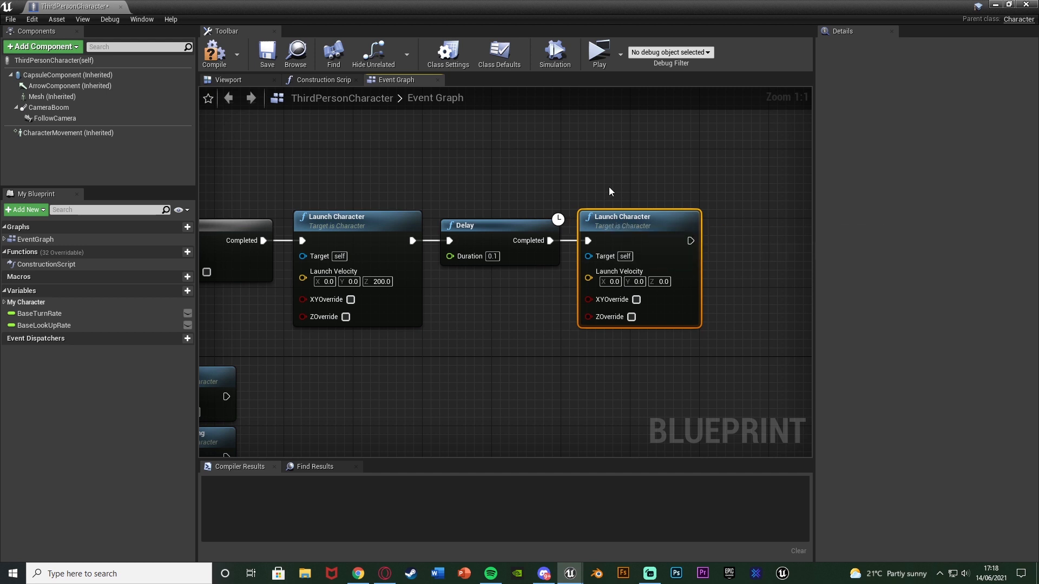
{"action": "left_click", "coordinate": [609, 193]}
{"action": "type", "text": "get"}
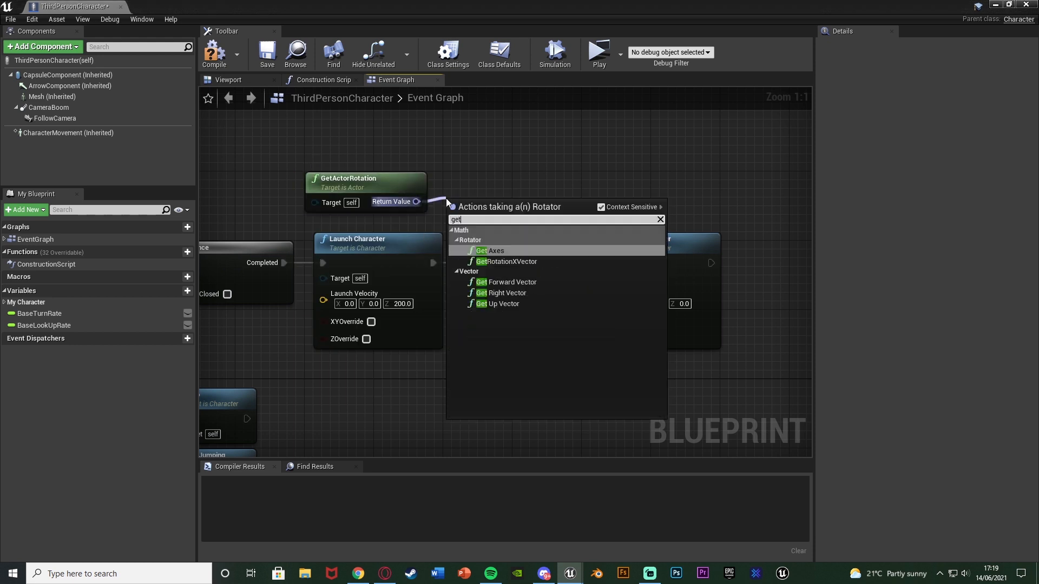
Step: Feed GetActorRotation's forward vector times 1000 into the second launch velocity
{"action": "type", "text": "for"}
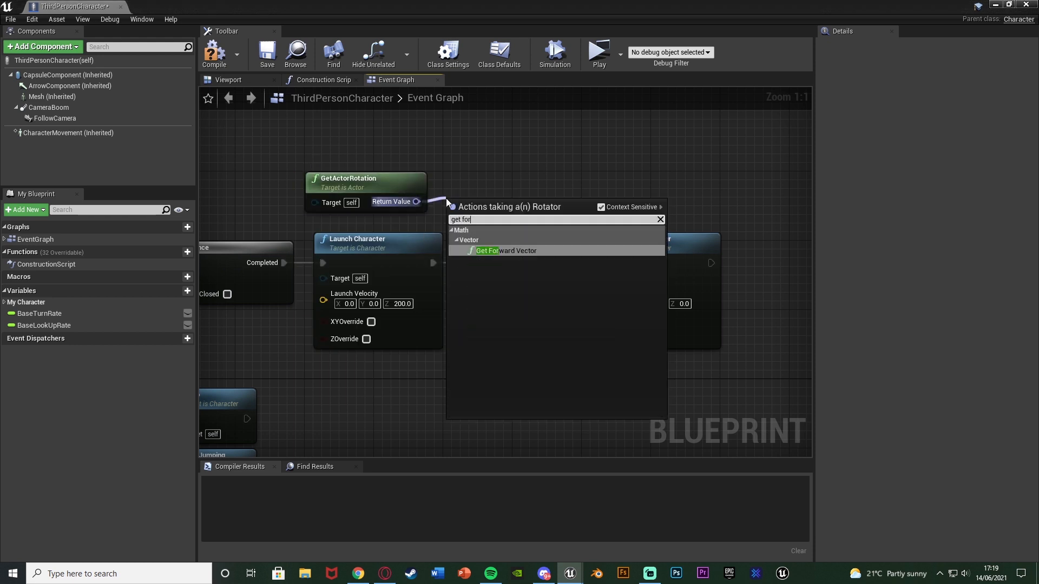
{"action": "left_click", "coordinate": [506, 250]}
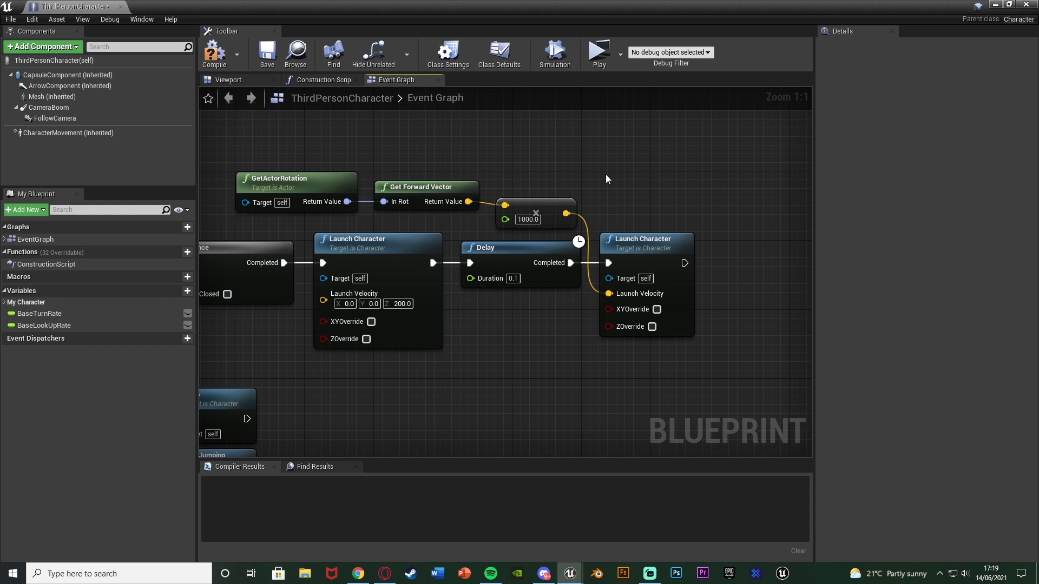
{"action": "mouse_move", "coordinate": [592, 175]}
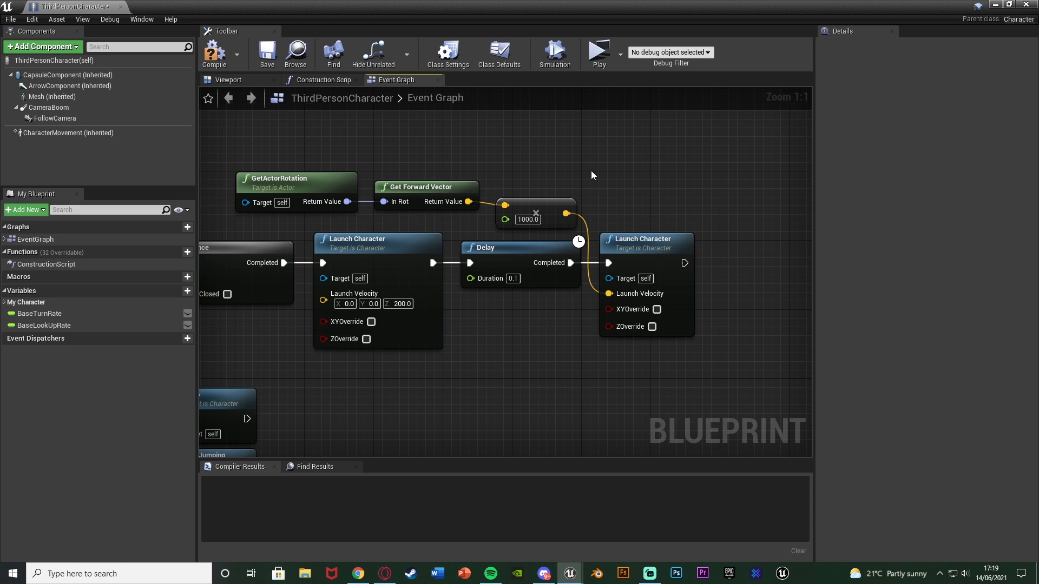
{"action": "mouse_move", "coordinate": [679, 192]}
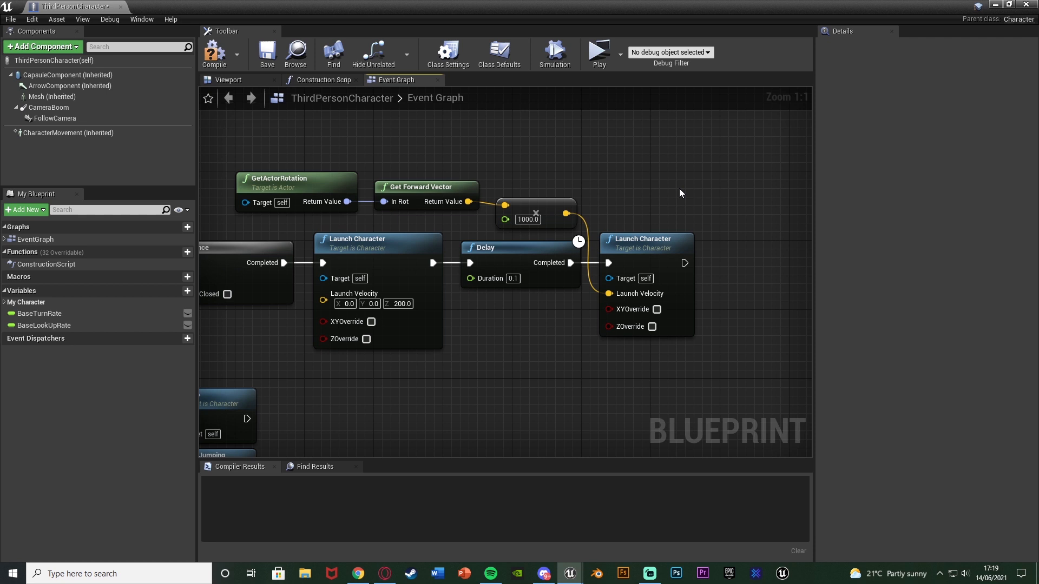
{"action": "mouse_move", "coordinate": [631, 247]}
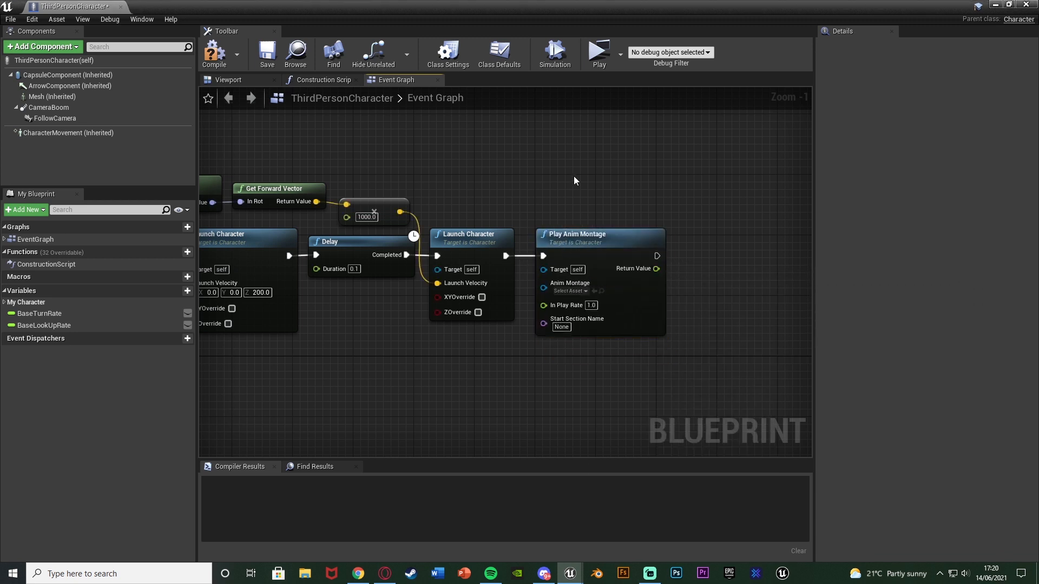
Step: Add Play Anim Montage after the forward launch and list montages including Jump1_Montage
{"action": "left_click", "coordinate": [570, 291]}
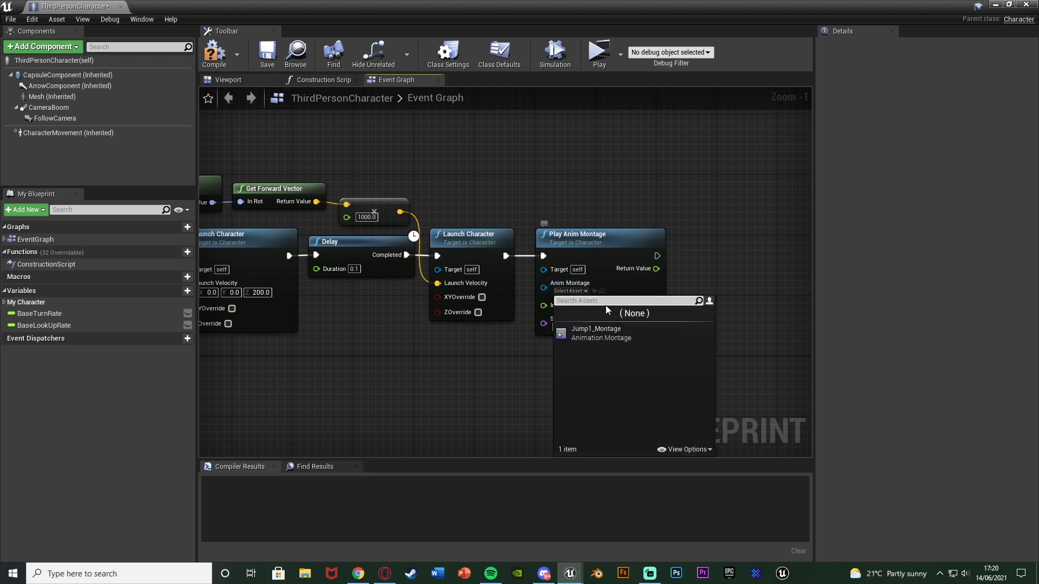
{"action": "mouse_move", "coordinate": [623, 333]}
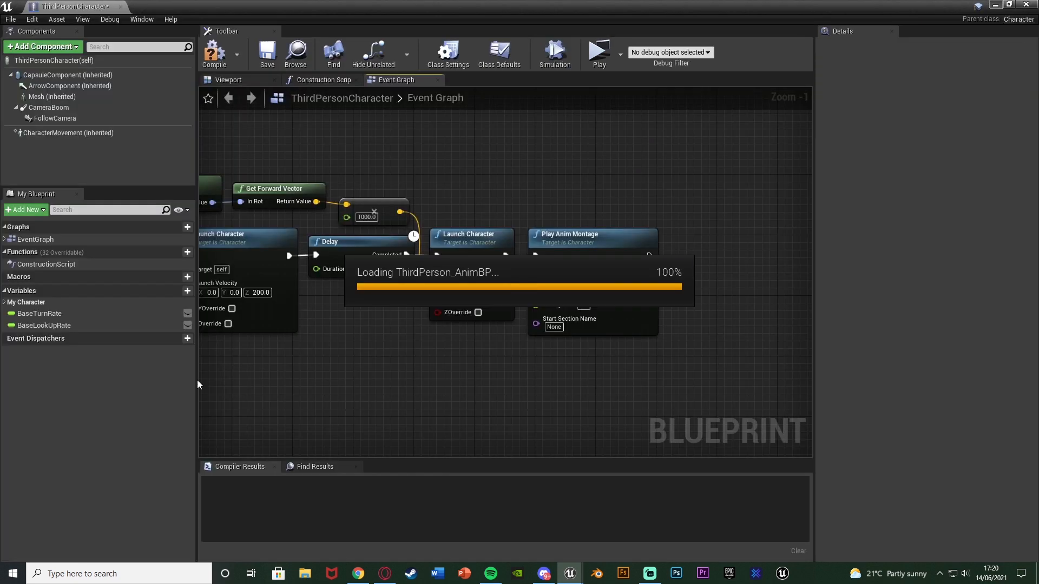
{"action": "mouse_move", "coordinate": [468, 207]}
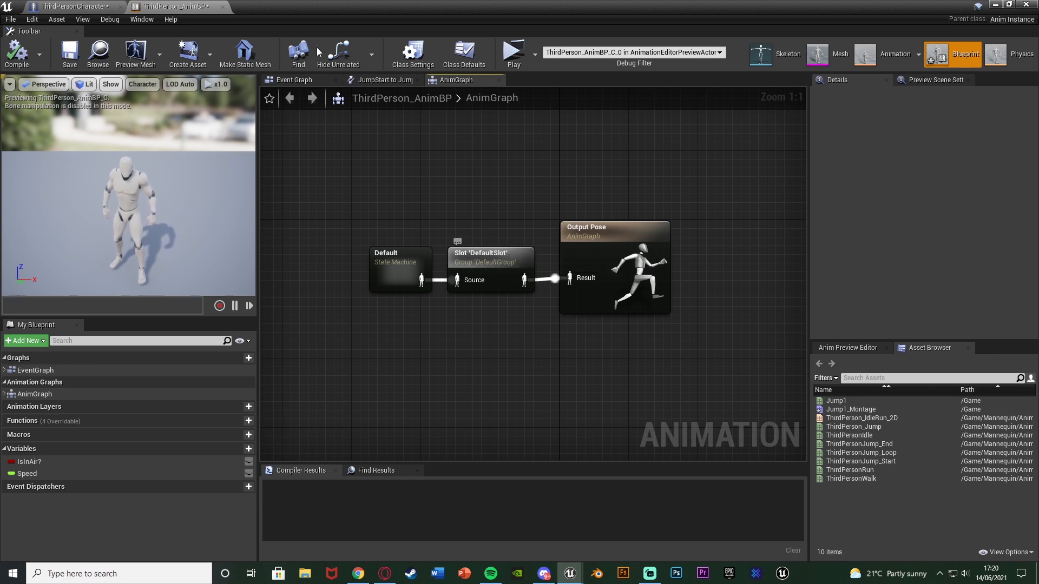
{"action": "left_click", "coordinate": [69, 7]}
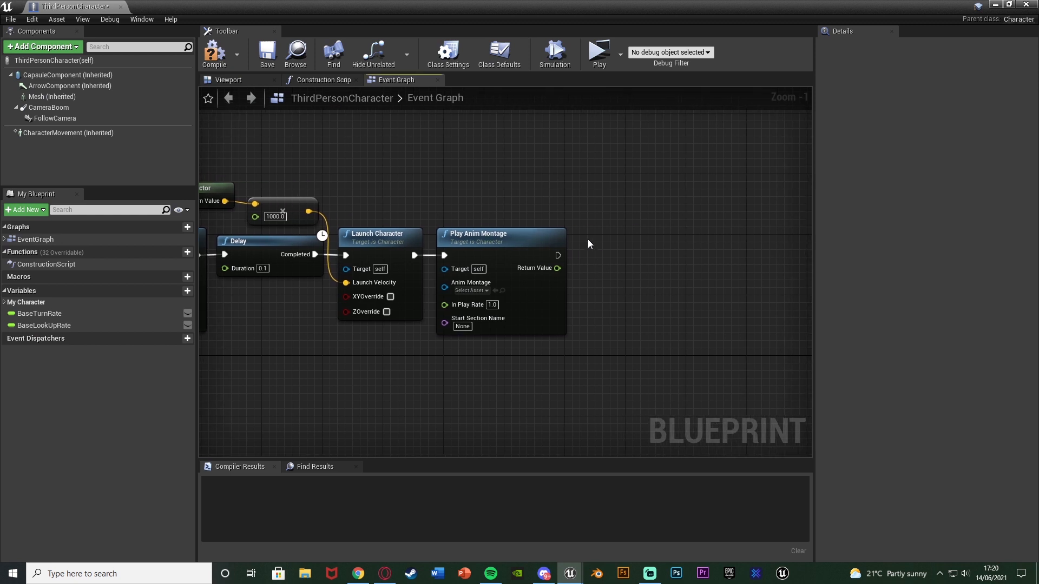
{"action": "mouse_move", "coordinate": [603, 240]}
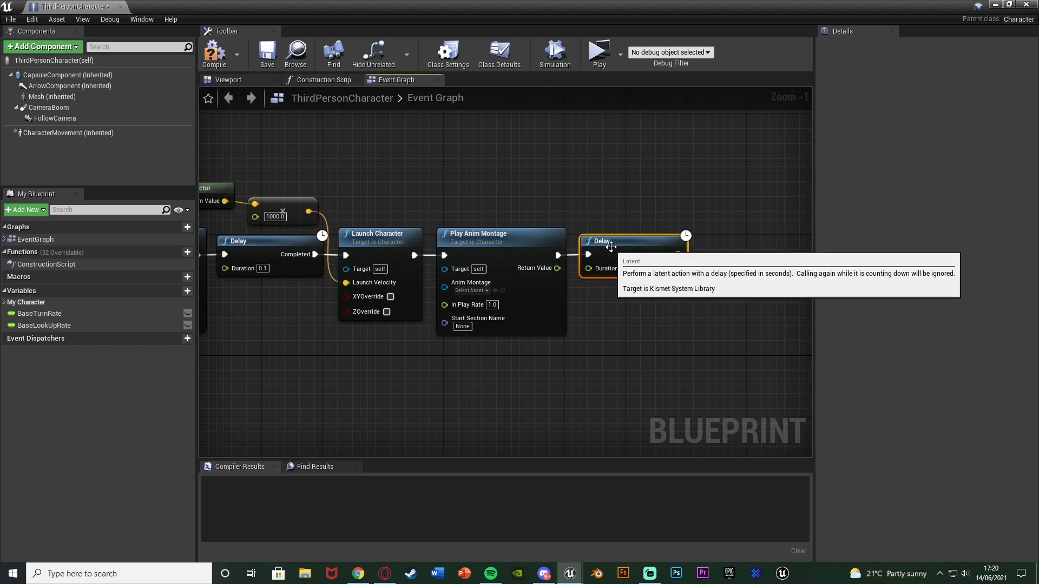
Step: Add a 0.5-second Delay after the montage, looping its Completed back to Do Once Reset
{"action": "scroll", "scroll_direction": "down", "scroll_amount": 3}
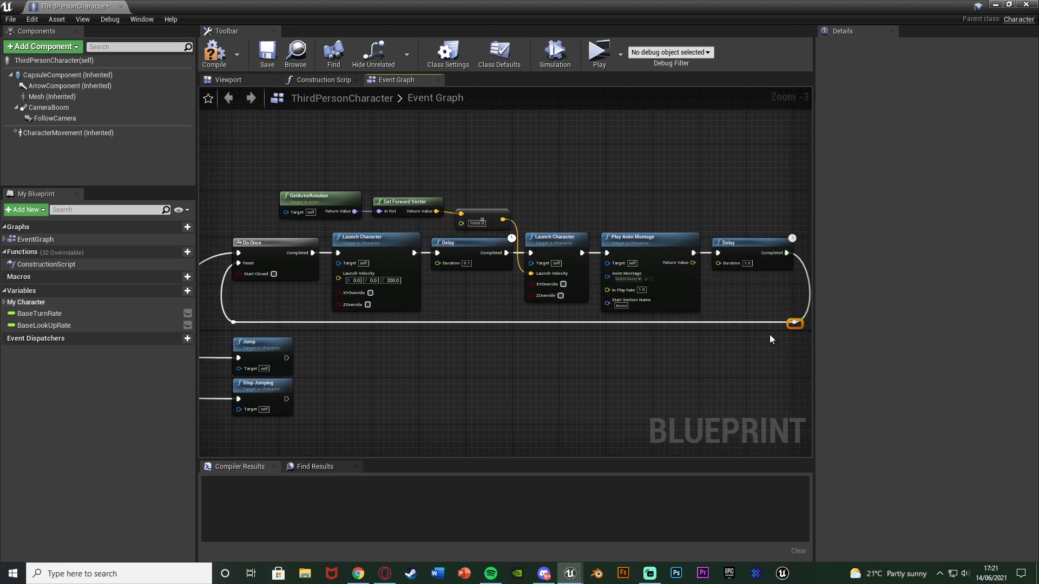
{"action": "scroll", "scroll_direction": "up", "scroll_amount": 3}
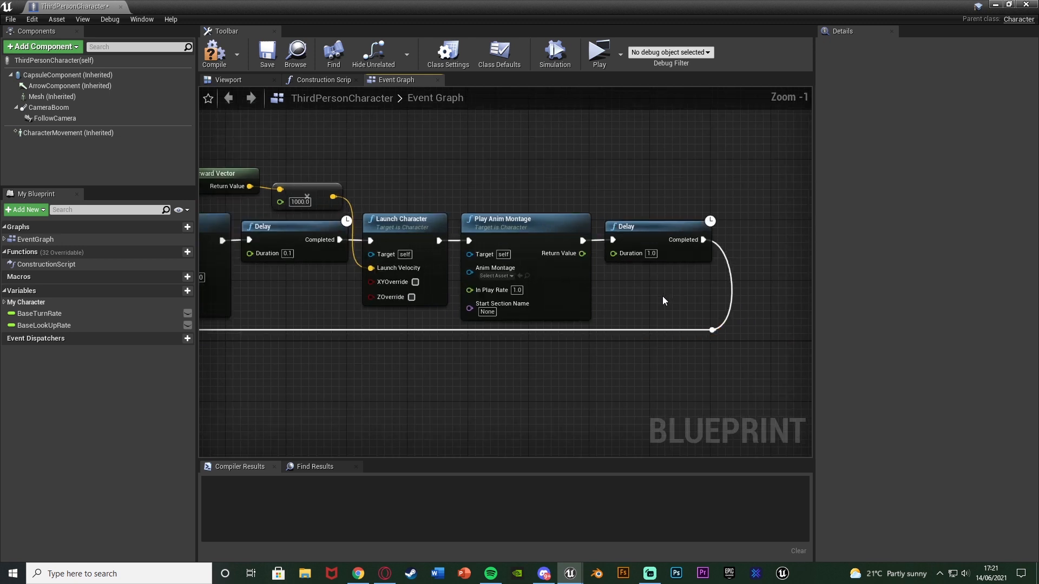
{"action": "mouse_move", "coordinate": [656, 278]}
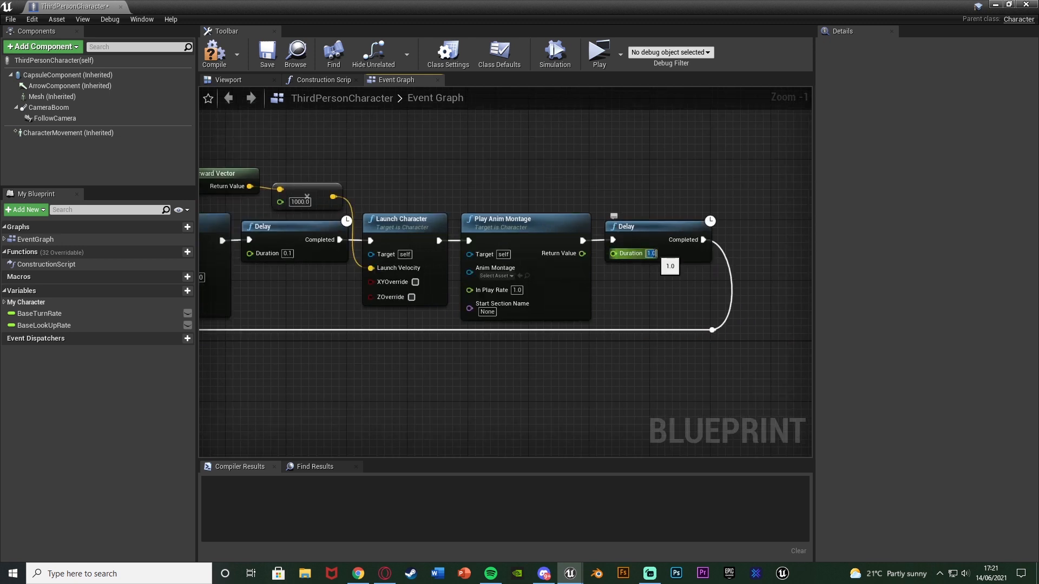
{"action": "type", "text": "0.5"}
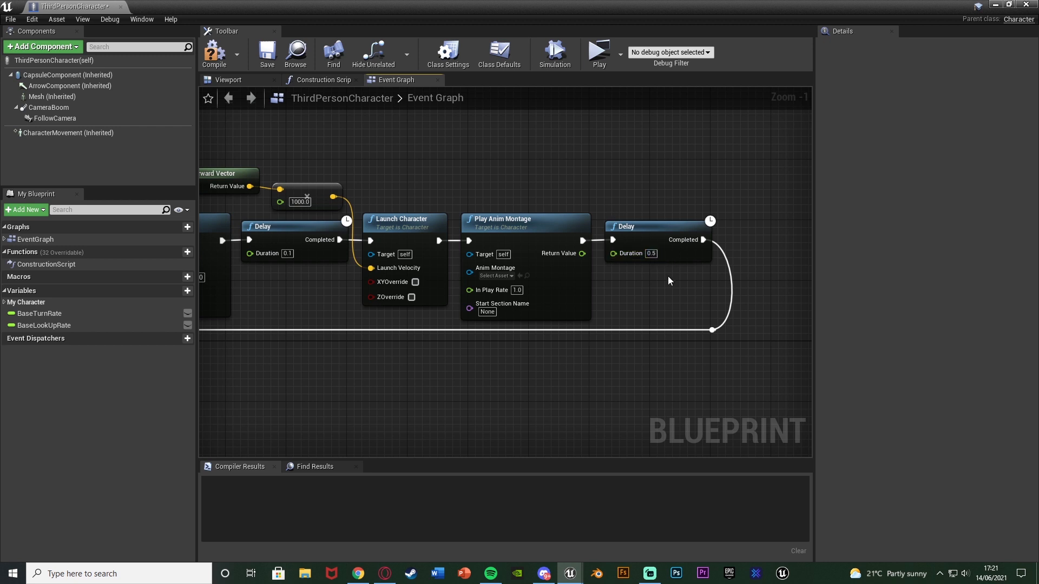
{"action": "scroll", "scroll_direction": "down", "scroll_amount": 3}
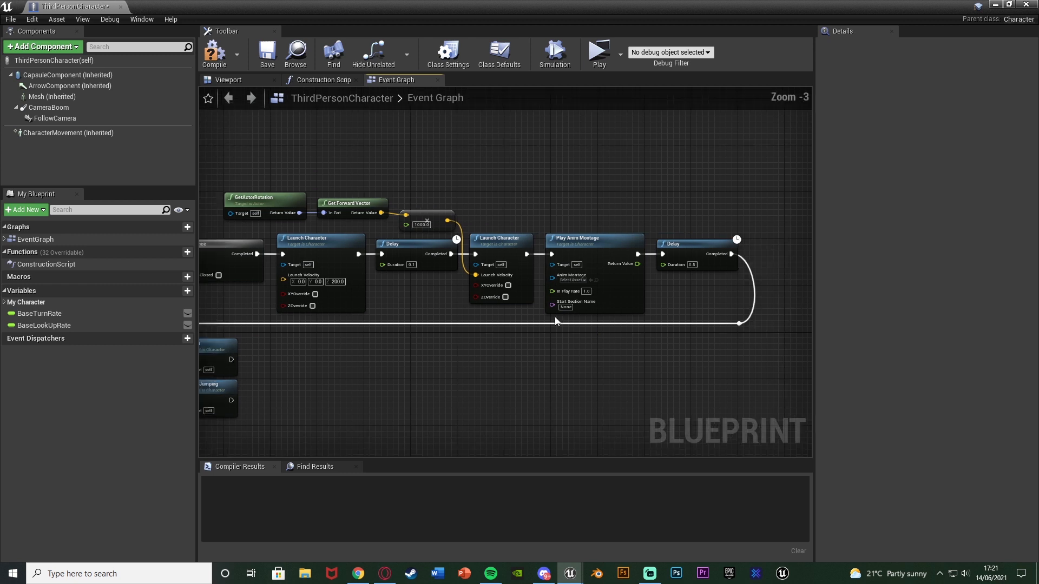
Step: Compile ThirdPersonCharacter and confirm Compiler Results reports success for the dash chain
{"action": "scroll", "scroll_direction": "down", "scroll_amount": 3}
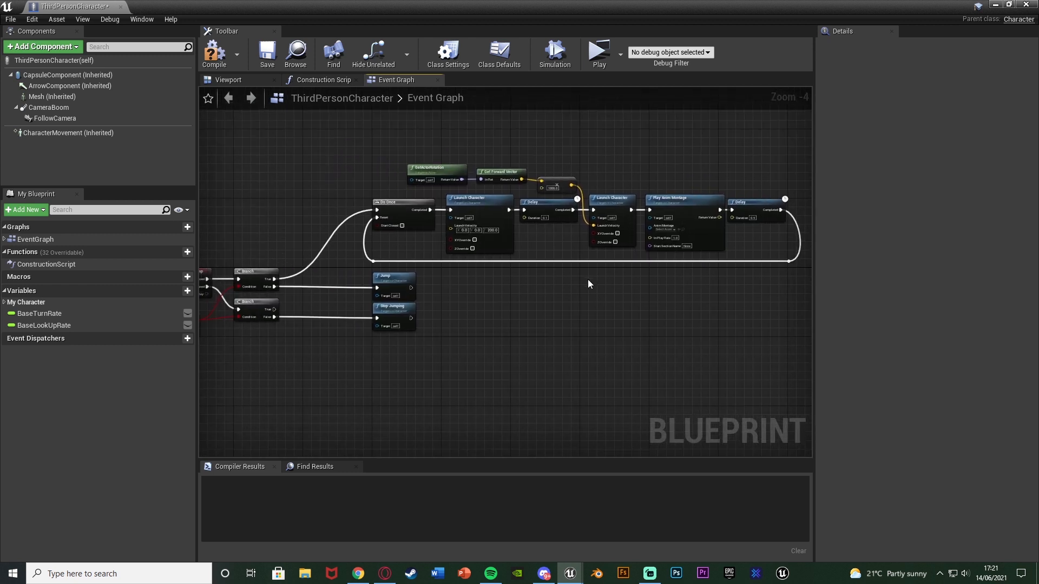
{"action": "left_click", "coordinate": [214, 54]}
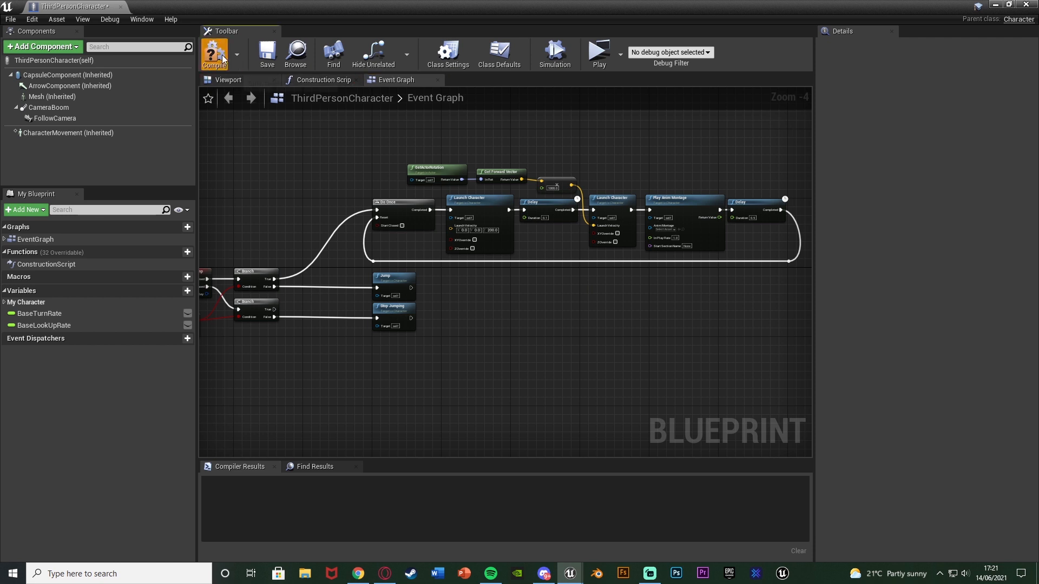
{"action": "left_click", "coordinate": [213, 54]}
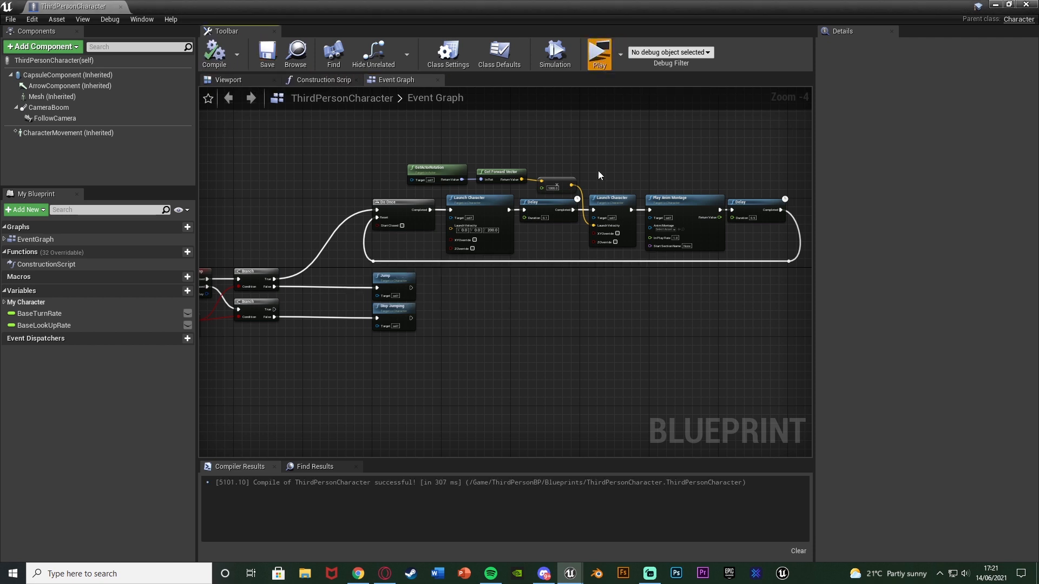
{"action": "left_click", "coordinate": [598, 52]}
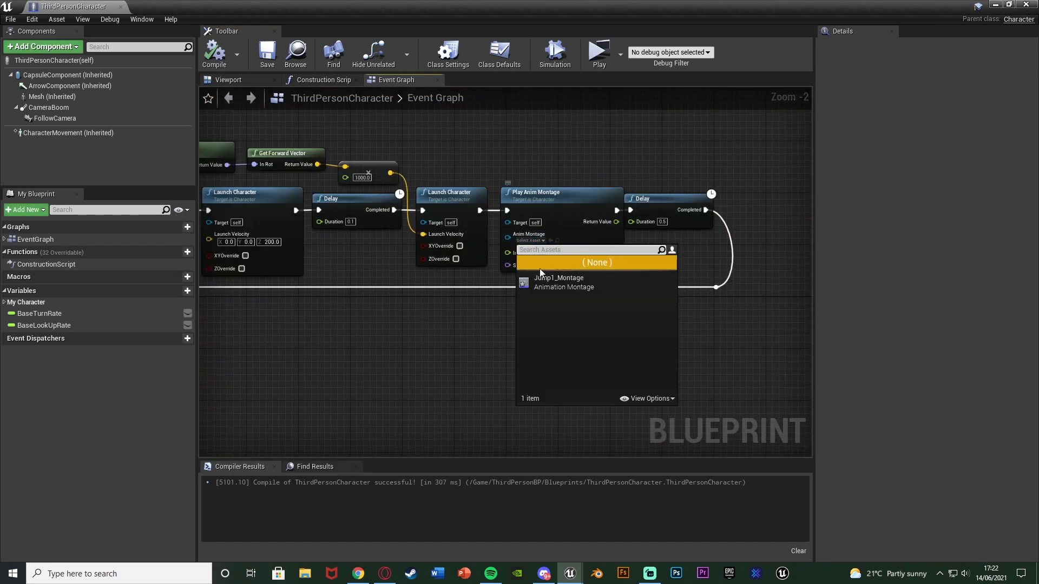
Step: Launch a play preview, close it, then play again to test the mannequin's dash
{"action": "left_click", "coordinate": [597, 53]}
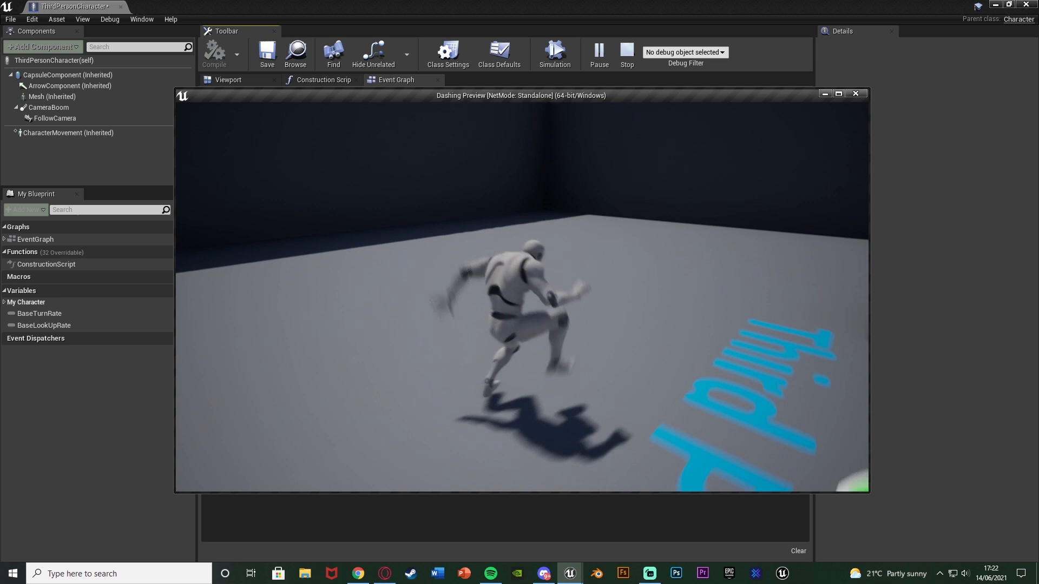
{"action": "left_click", "coordinate": [625, 54]}
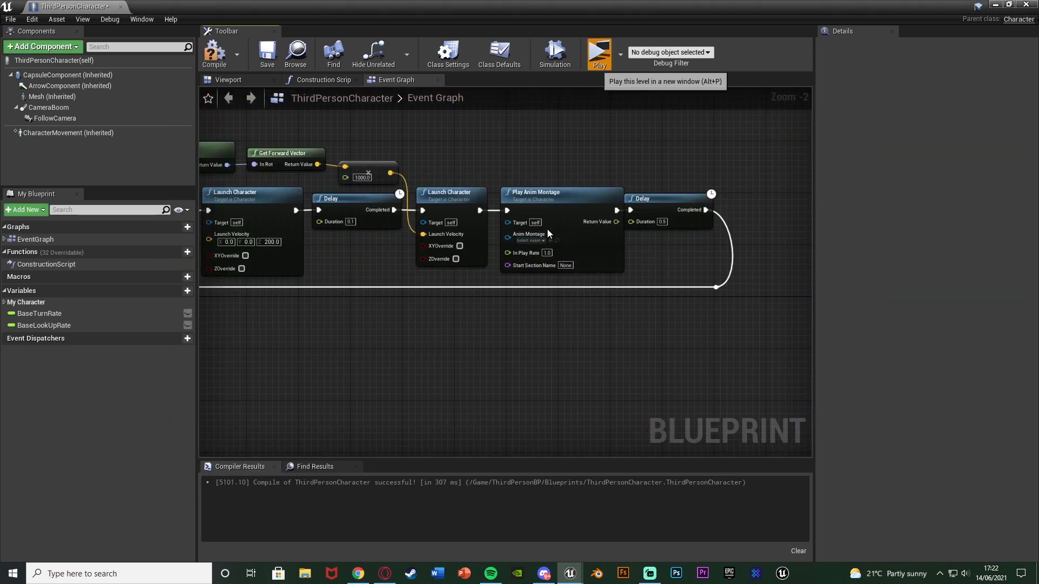
{"action": "left_click", "coordinate": [599, 53]}
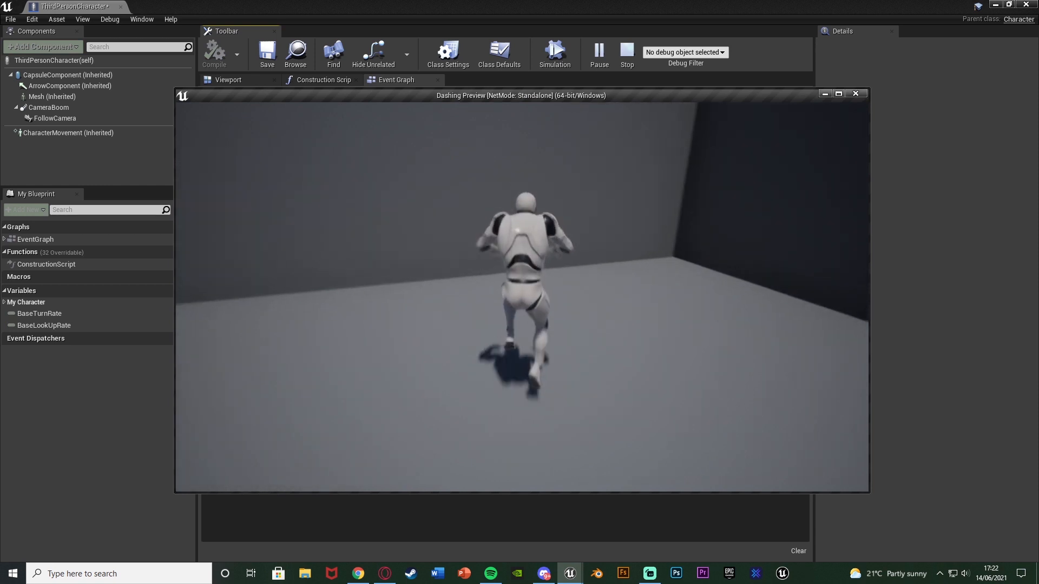